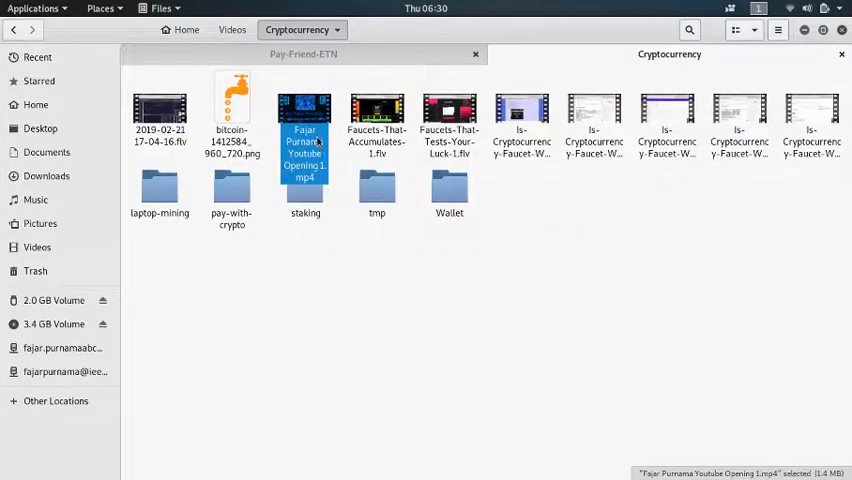
# Step: Play the opening video .mp4 from the Cryptocurrency folder with Videos
pyautogui.rightClick(304, 130)
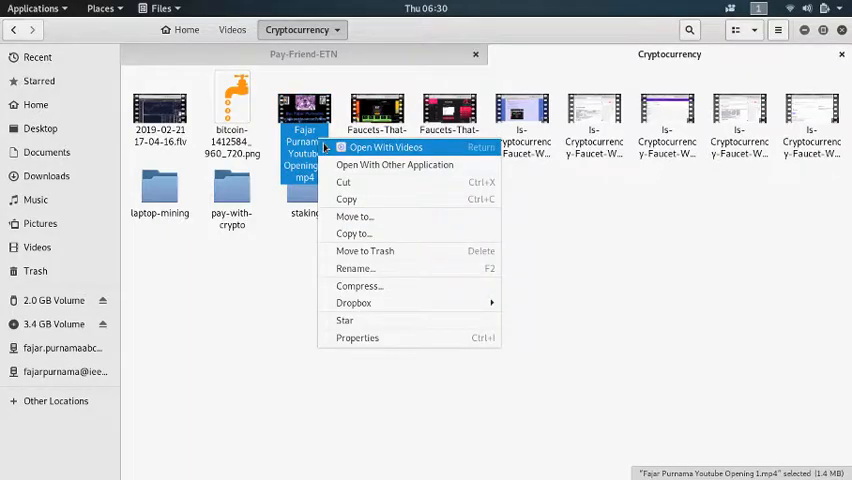
pyautogui.click(386, 148)
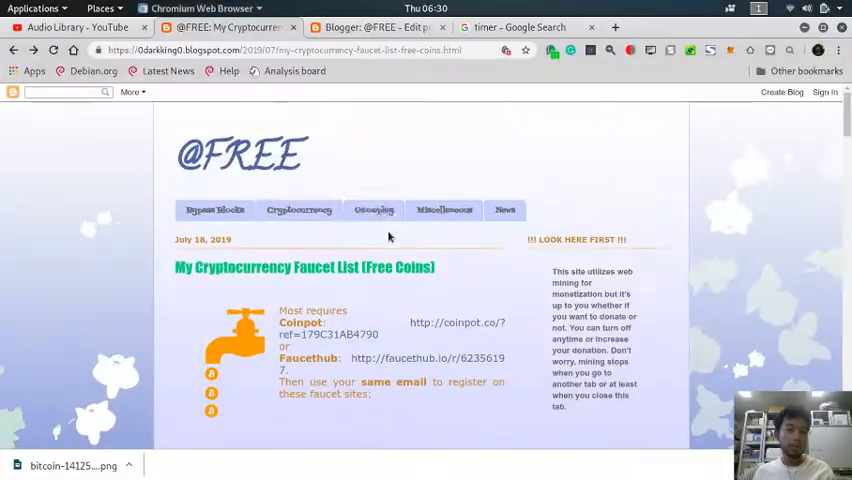
pyautogui.click(76, 28)
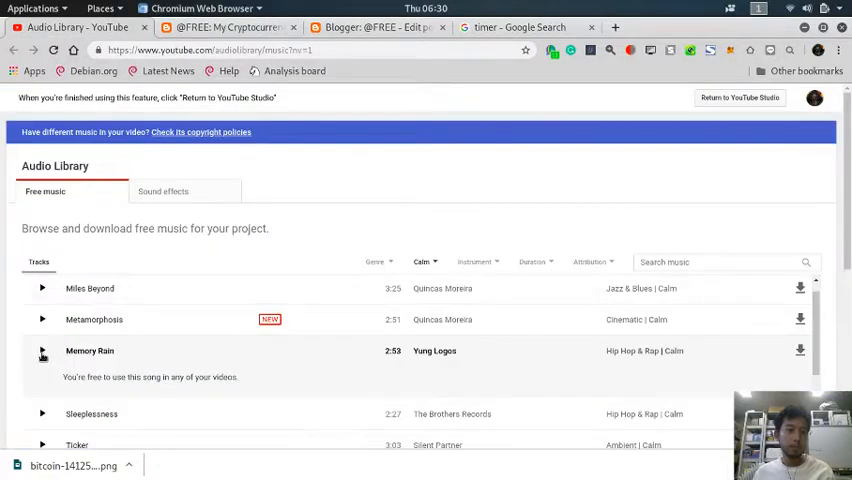
pyautogui.click(378, 28)
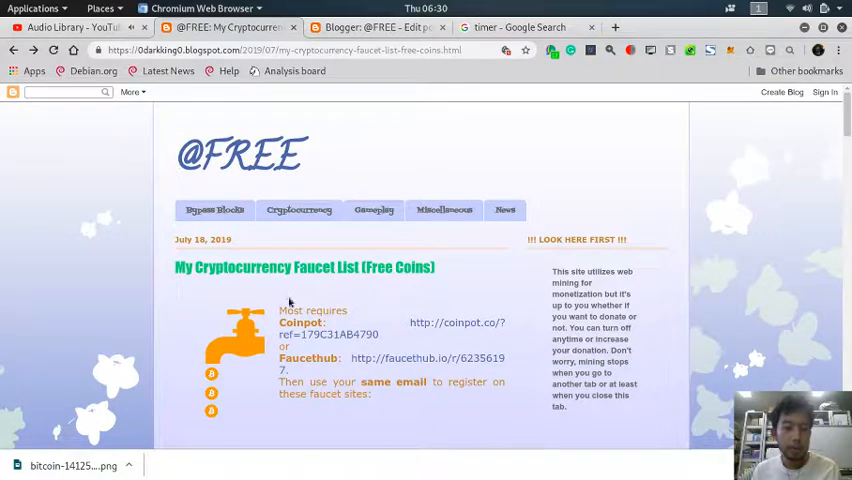
pyautogui.moveTo(232, 352)
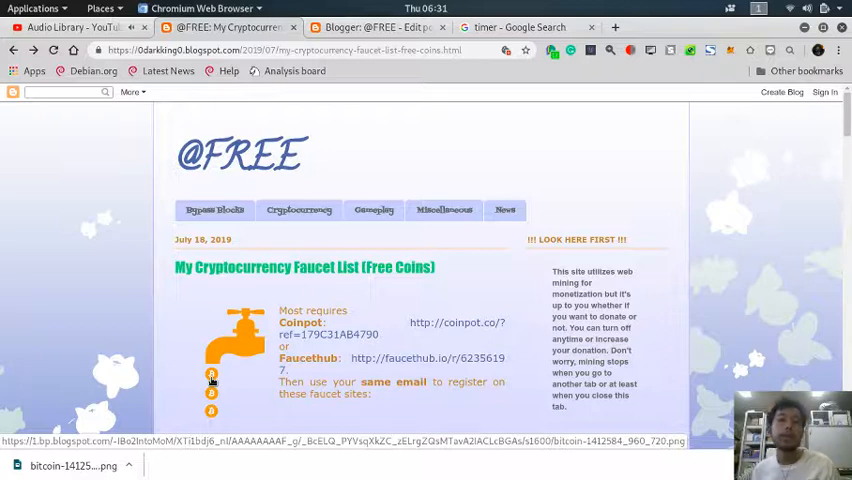
pyautogui.scroll(-3)
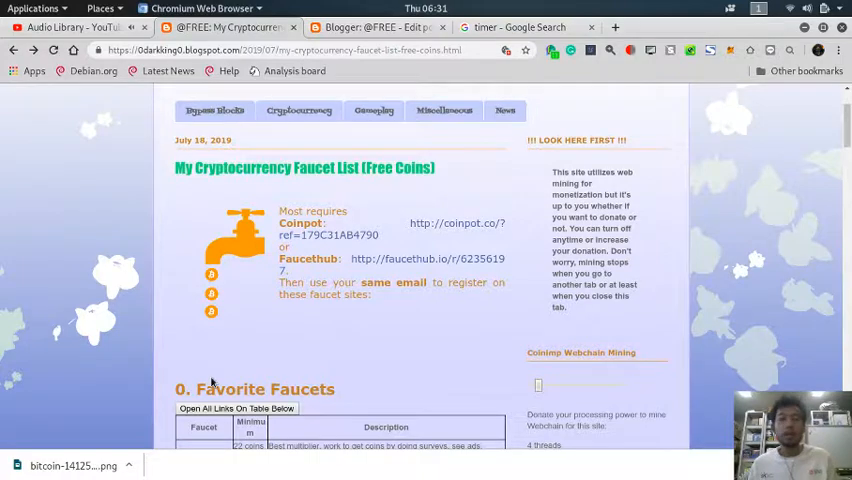
# Step: Scroll through the Easy, Regular and Difficult Captcha tables and back to 0. Favorite Faucets
pyautogui.scroll(-3)
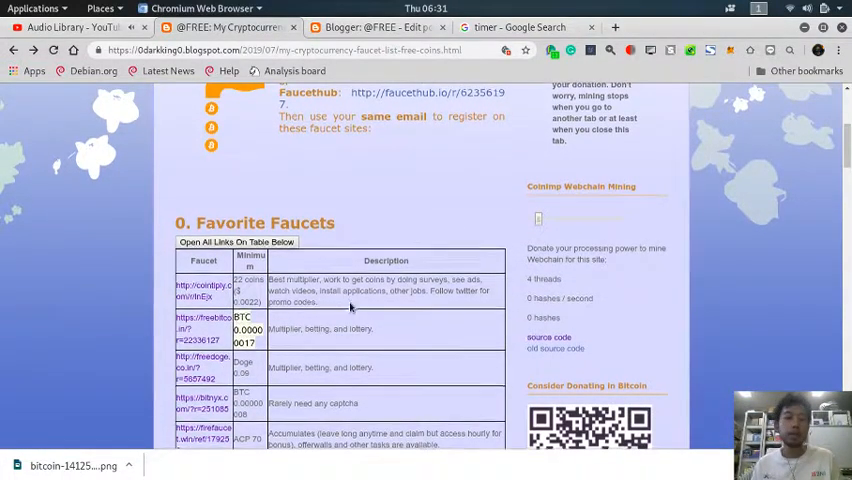
pyautogui.scroll(-3)
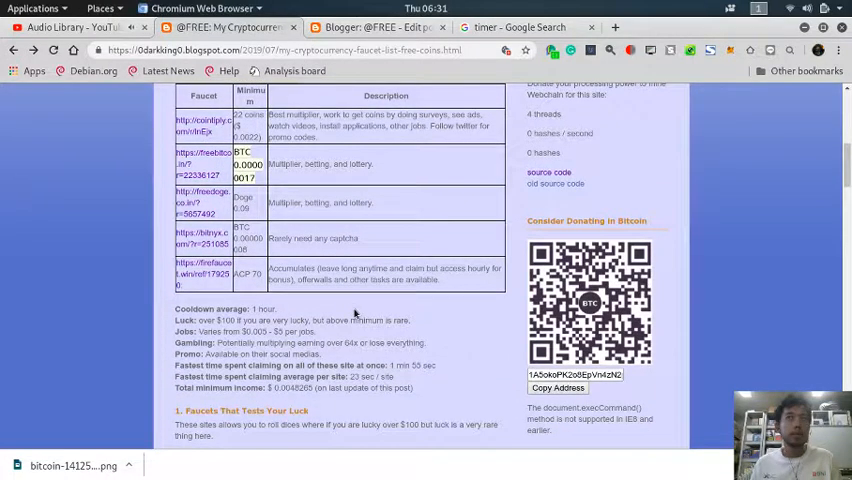
pyautogui.scroll(-3)
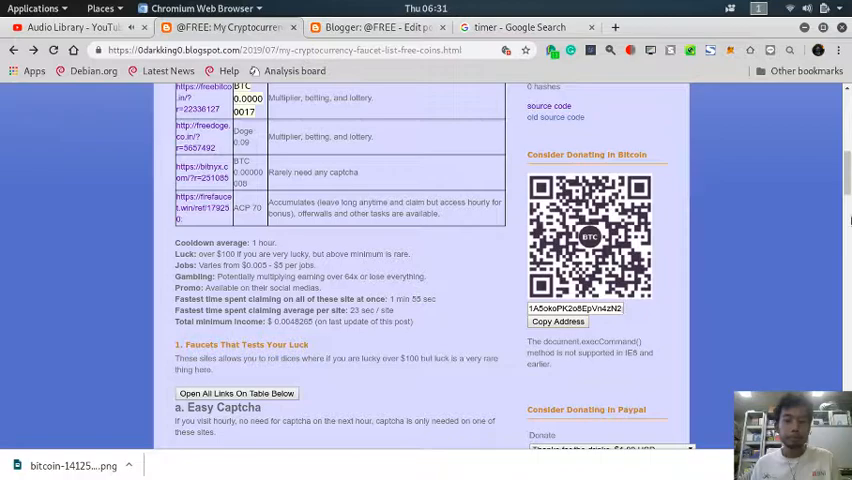
pyautogui.scroll(-3)
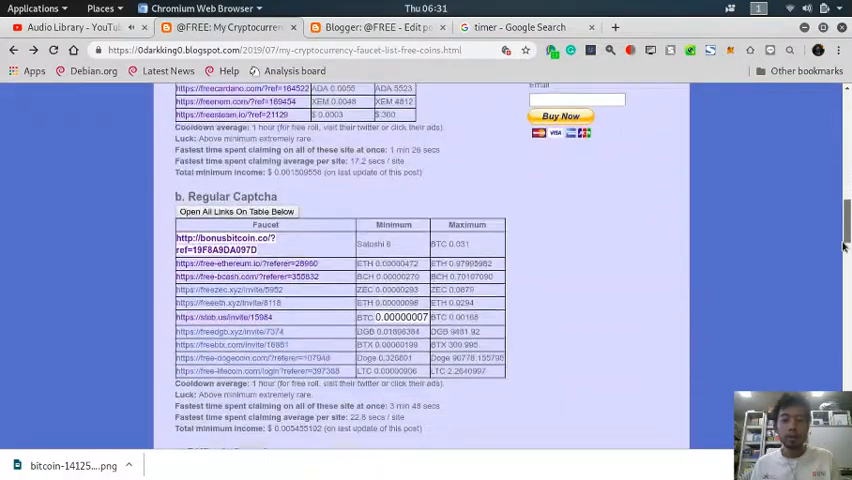
pyautogui.scroll(-3)
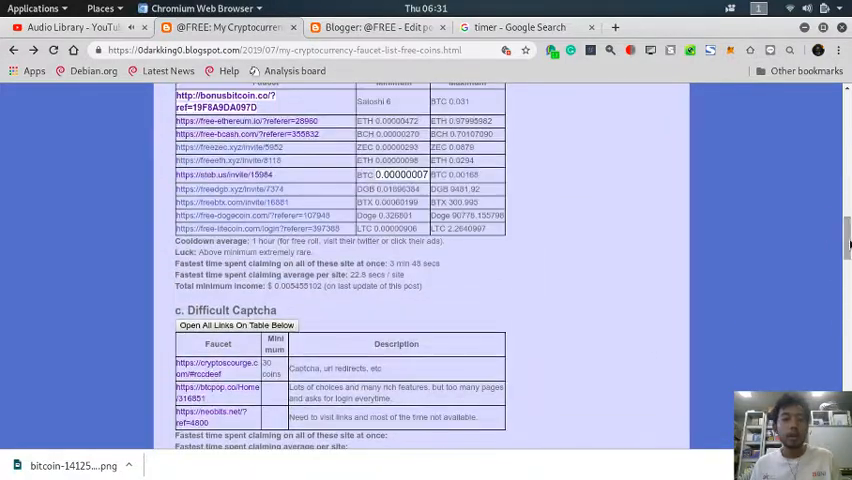
pyautogui.scroll(-3)
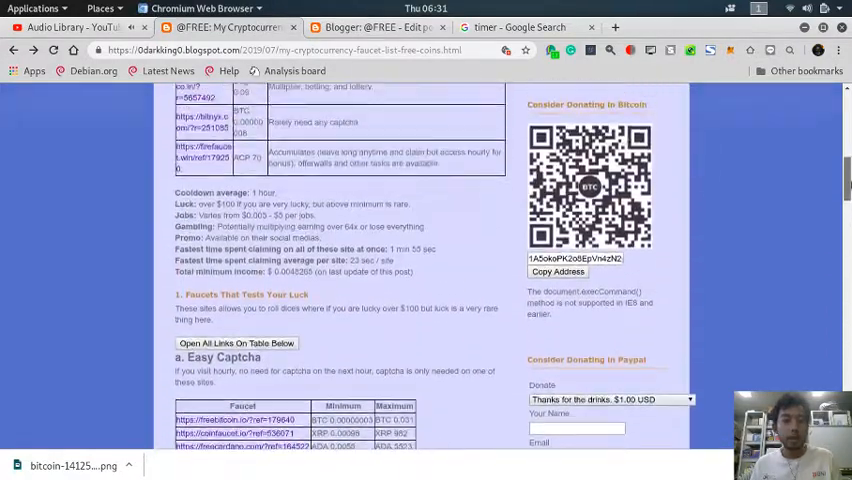
pyautogui.scroll(3)
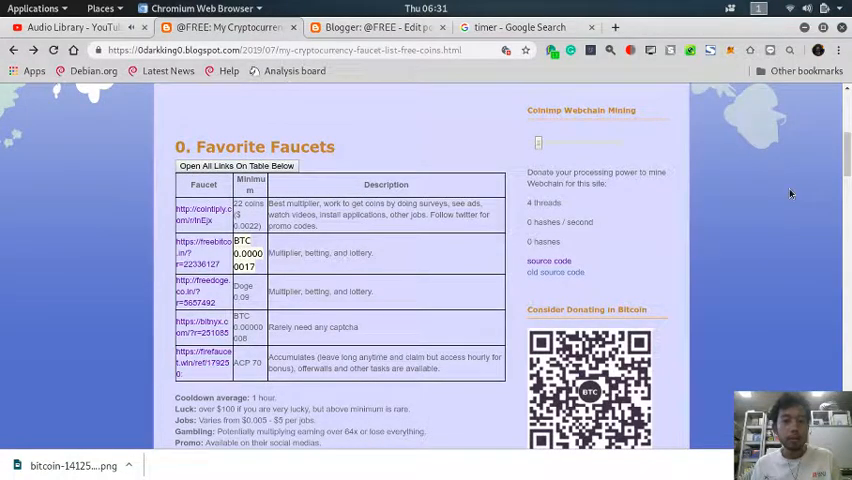
pyautogui.scroll(-3)
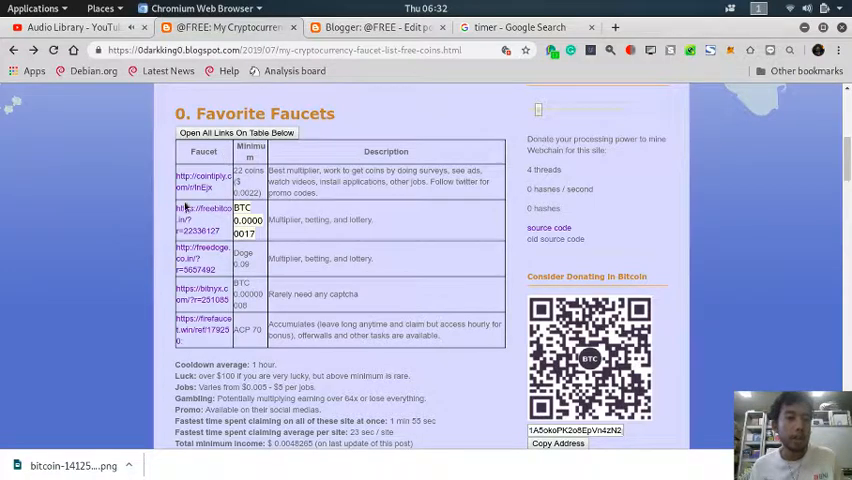
pyautogui.scroll(-3)
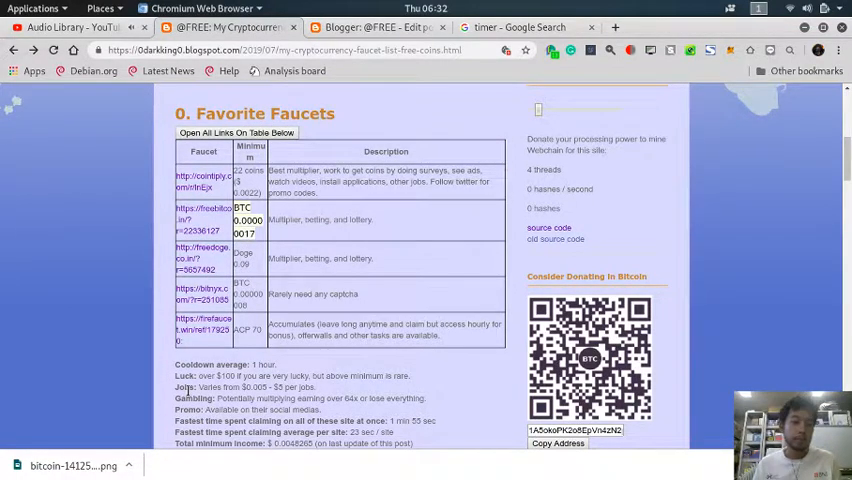
pyautogui.scroll(-3)
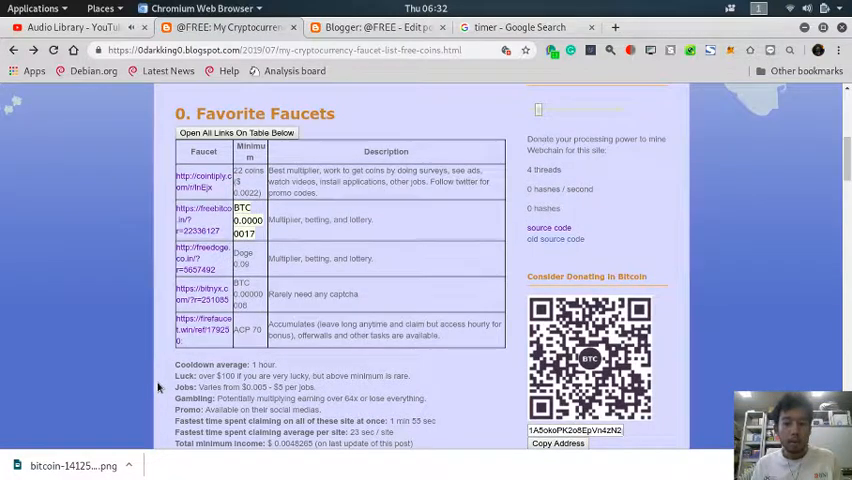
pyautogui.moveTo(362, 368)
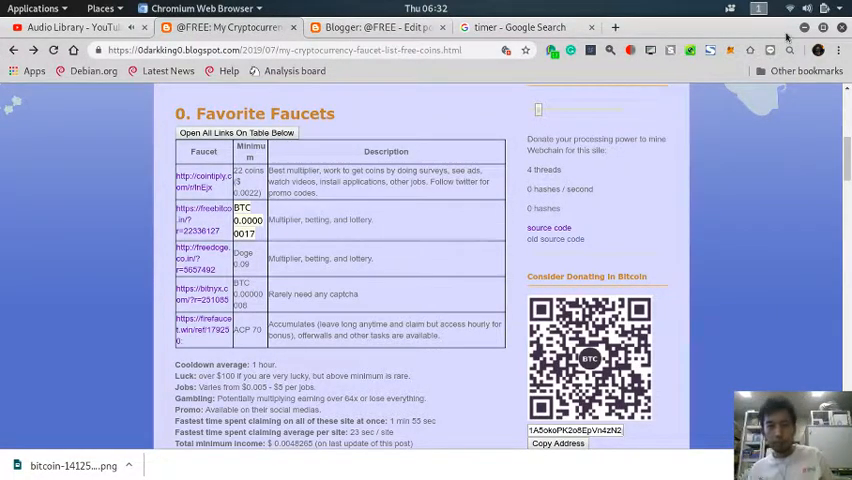
# Step: Browse the bookmarks bar and Faucet folders in the Bookmark manager, then close it for the timer tab
pyautogui.click(840, 50)
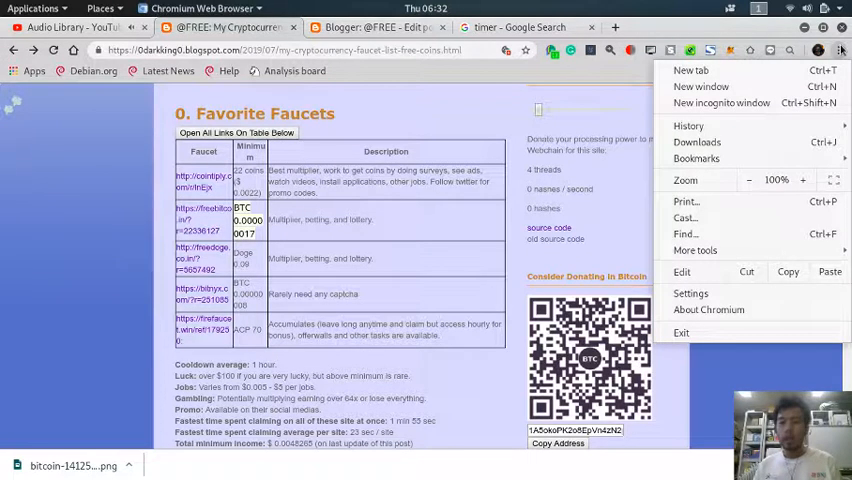
pyautogui.click(696, 158)
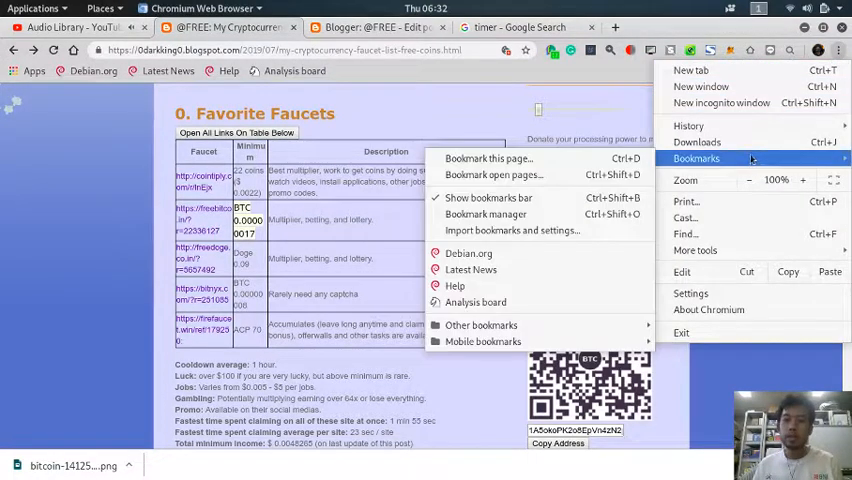
pyautogui.moveTo(476, 302)
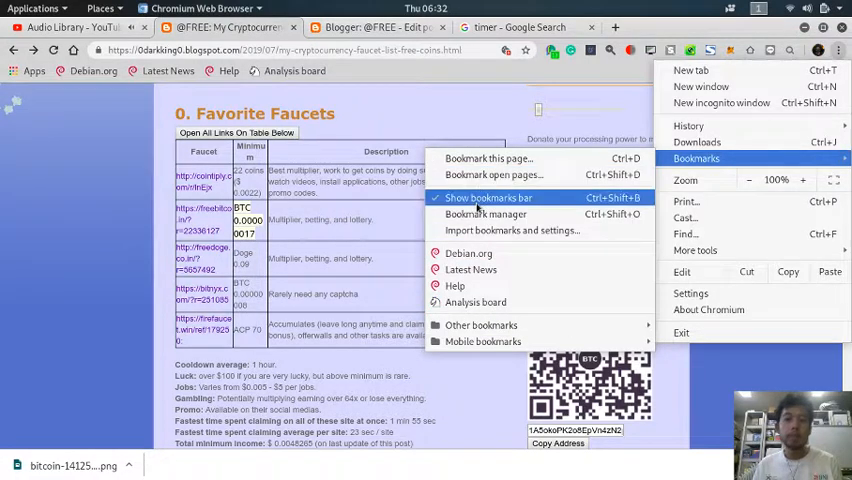
pyautogui.click(484, 214)
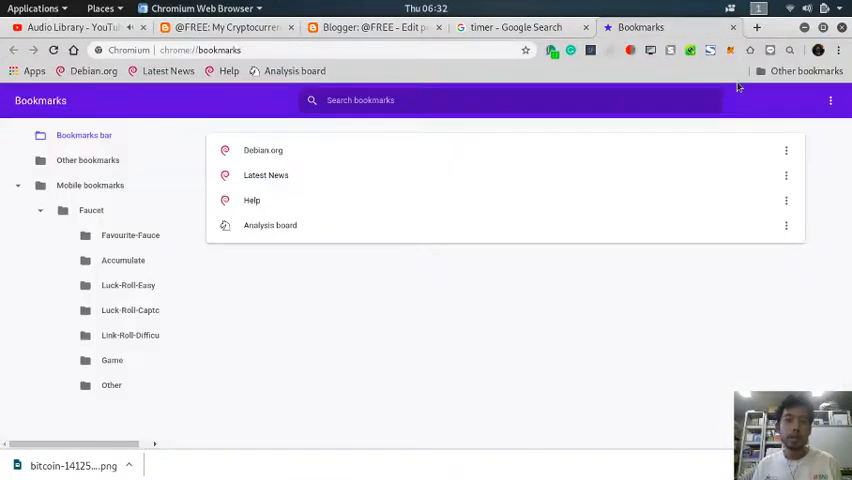
pyautogui.click(830, 100)
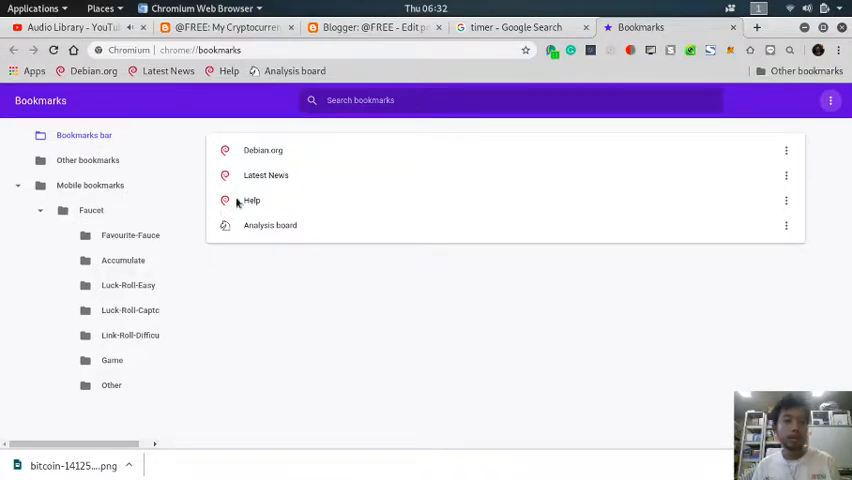
pyautogui.click(92, 210)
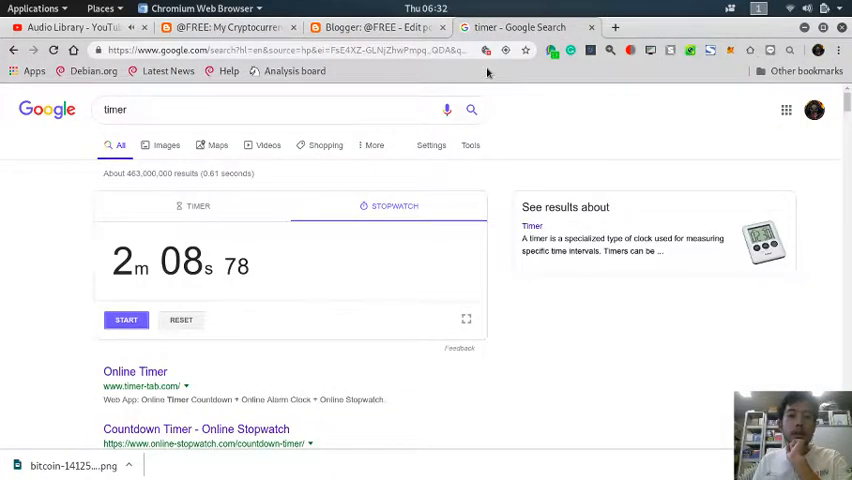
# Step: Use 'Open All Links On Table Below' for Favorite Faucets, then switch to the Blogger editor
pyautogui.click(370, 28)
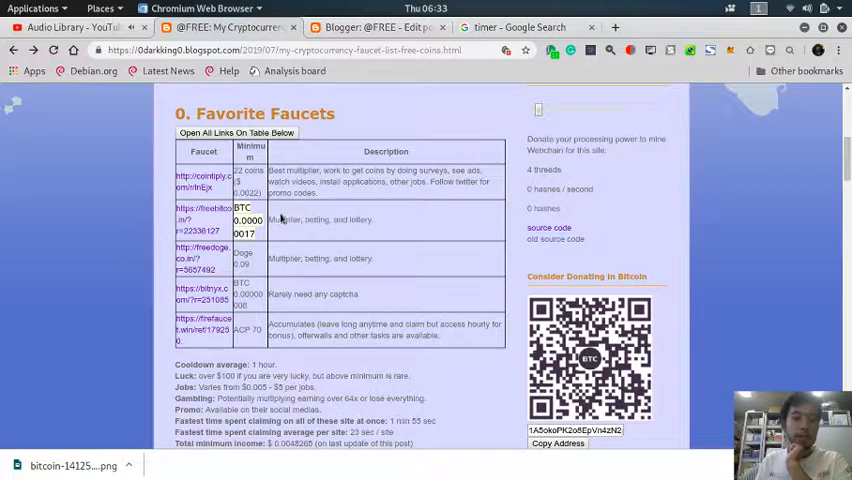
pyautogui.scroll(-3)
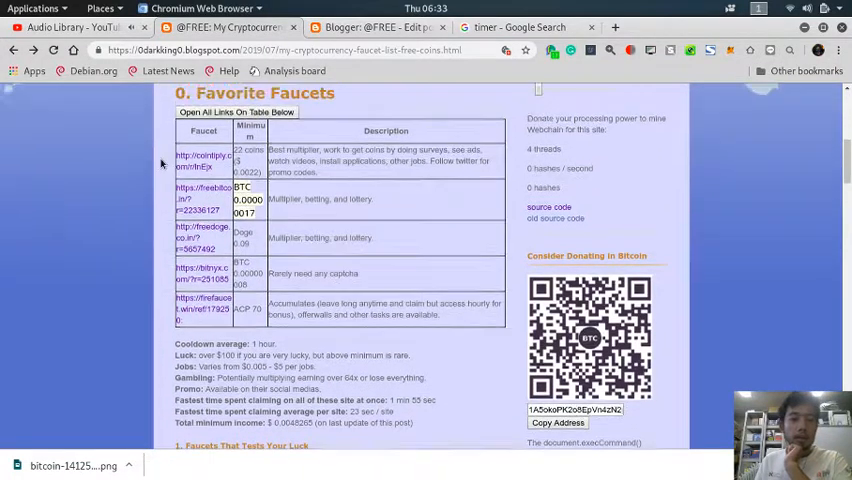
pyautogui.scroll(-3)
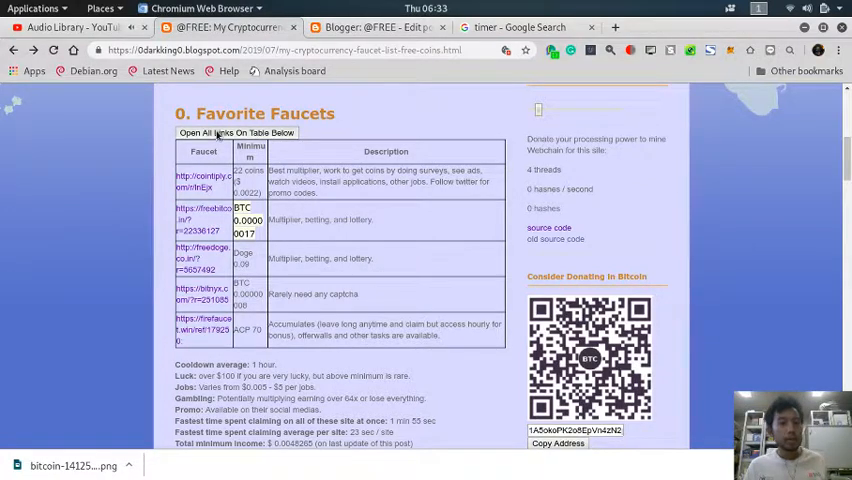
pyautogui.click(238, 132)
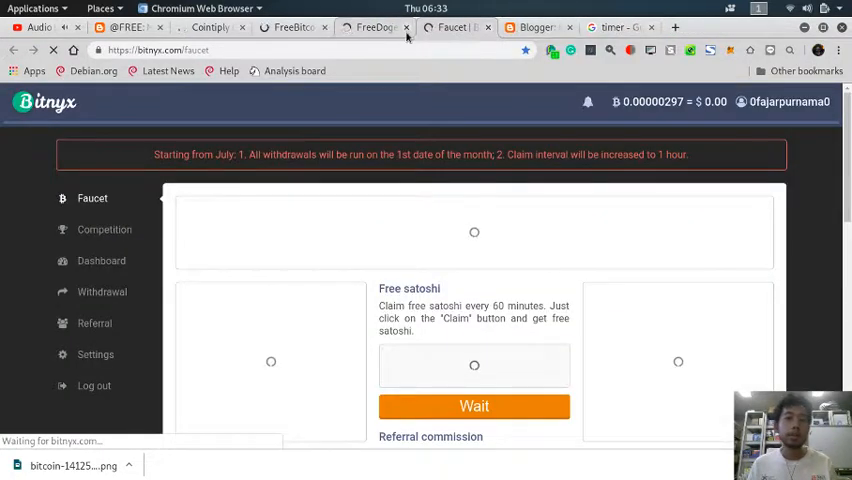
pyautogui.click(372, 28)
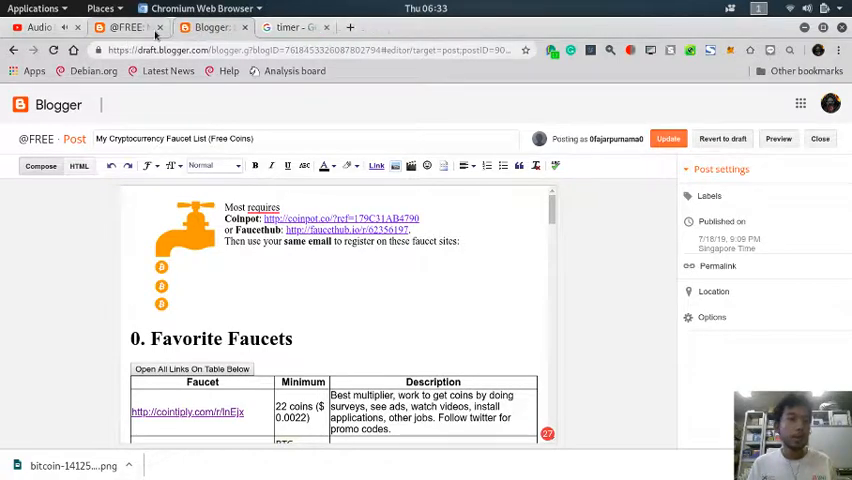
# Step: Reset and start Google's stopwatch, then open the faucet bookmarks folder in tabs
pyautogui.click(290, 28)
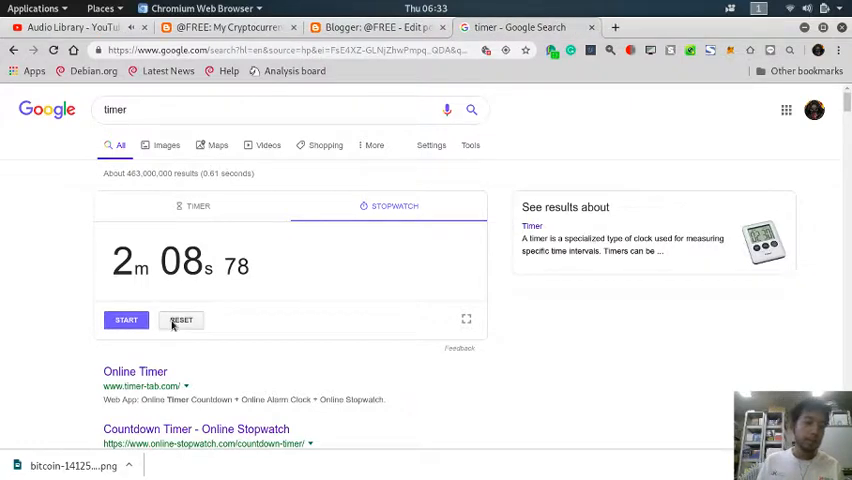
pyautogui.click(180, 320)
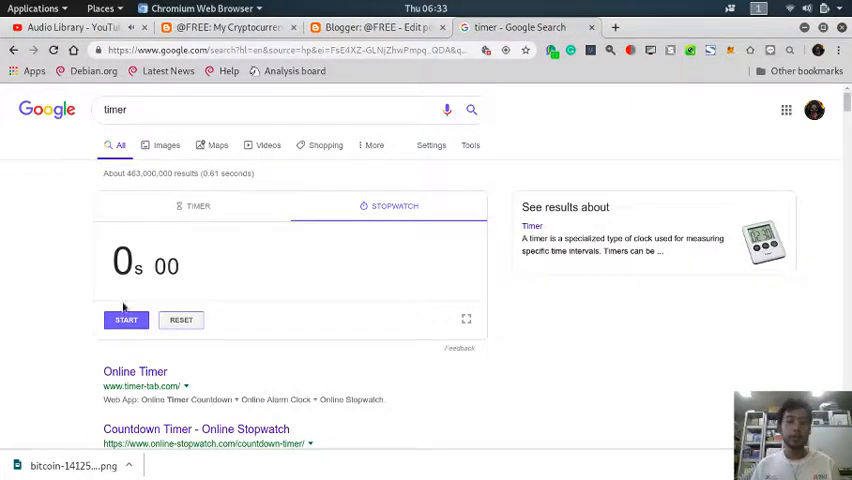
pyautogui.click(126, 320)
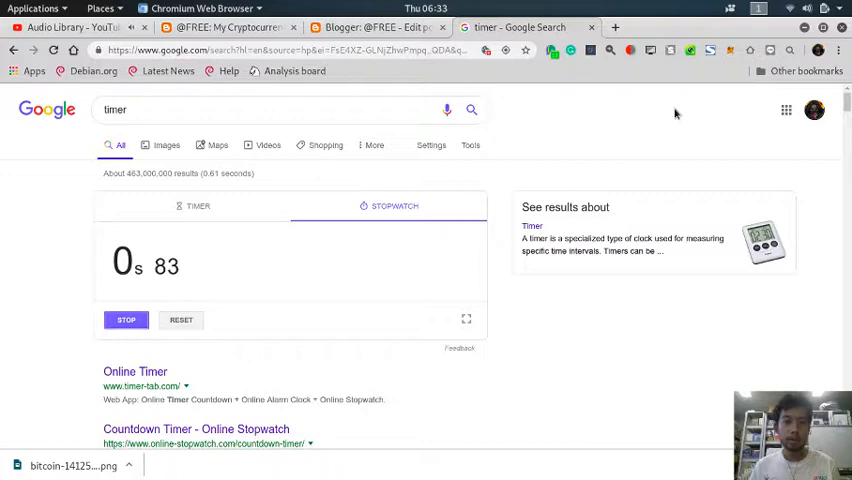
pyautogui.click(838, 50)
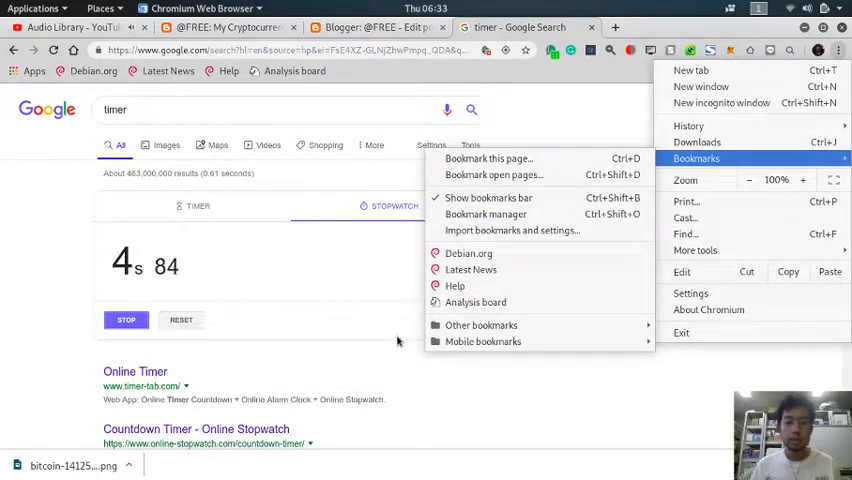
pyautogui.moveTo(484, 340)
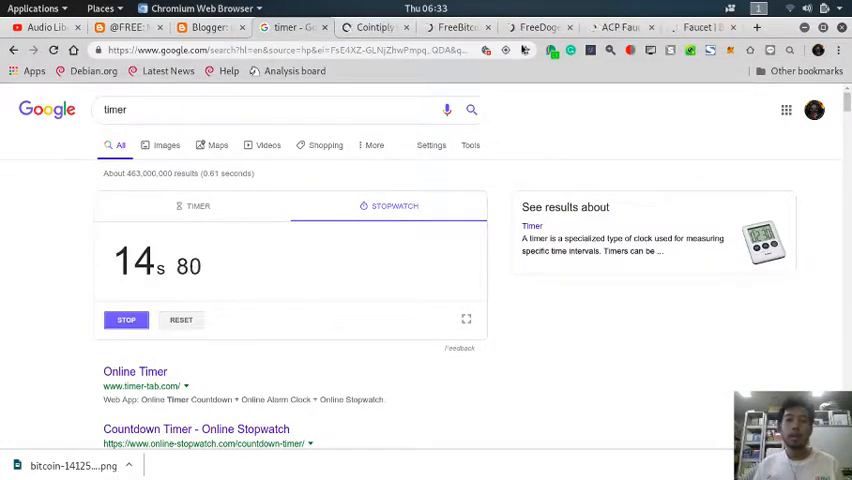
# Step: Play the Memory Rain track in YouTube's Audio Library
pyautogui.click(456, 28)
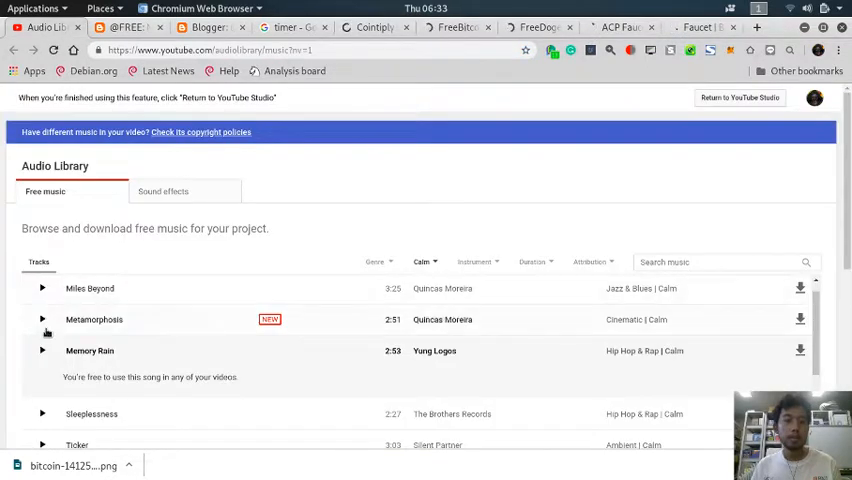
pyautogui.click(42, 350)
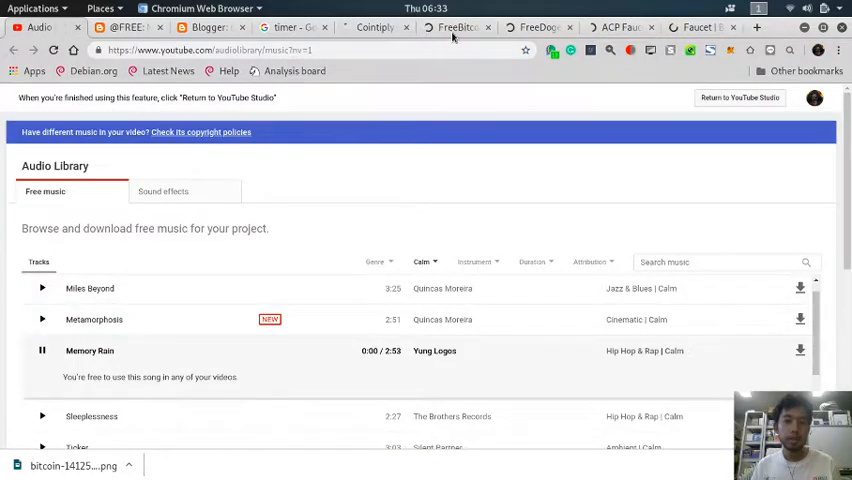
# Step: Pass FreeDogecoin's reCAPTCHA by selecting the traffic-light squares and verifying
pyautogui.click(536, 28)
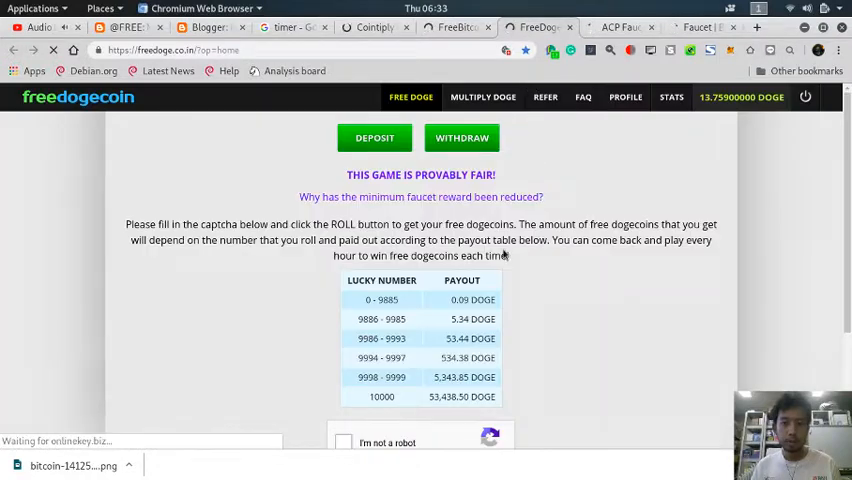
pyautogui.scroll(-3)
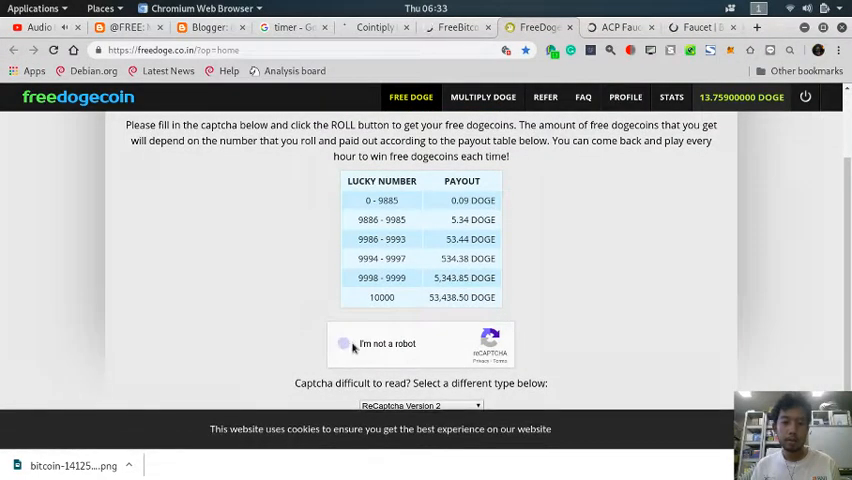
pyautogui.click(344, 344)
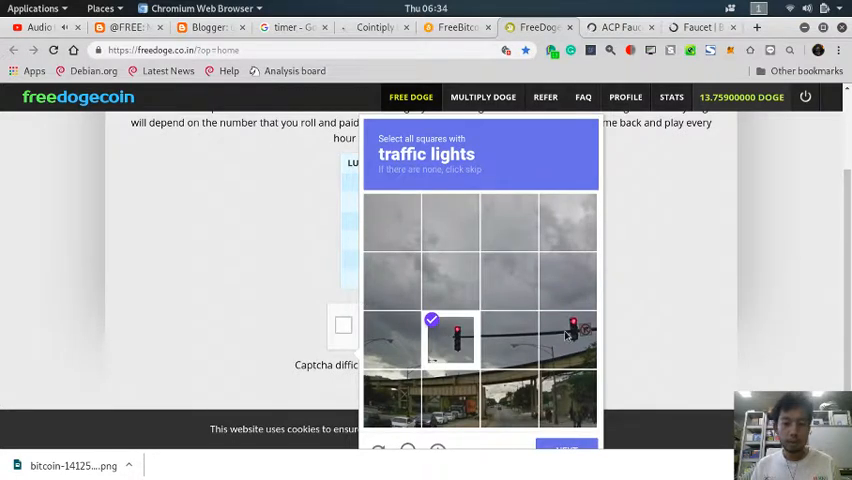
pyautogui.click(568, 336)
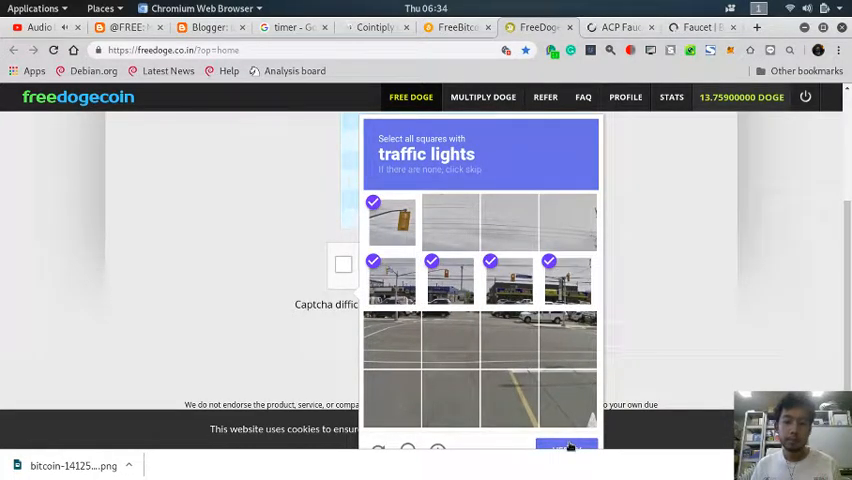
pyautogui.click(568, 448)
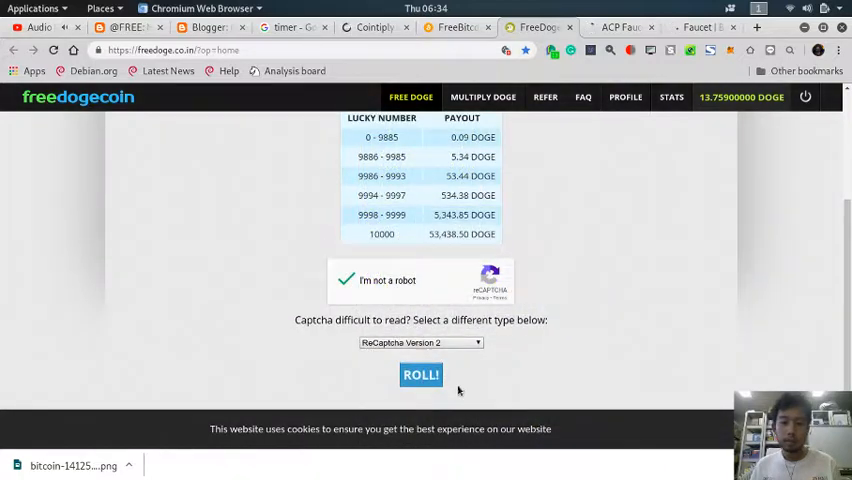
# Step: Roll the FreeDogecoin faucet for 0.09 DOGE, dismiss the Hi-Lo promo and close the tab
pyautogui.click(420, 374)
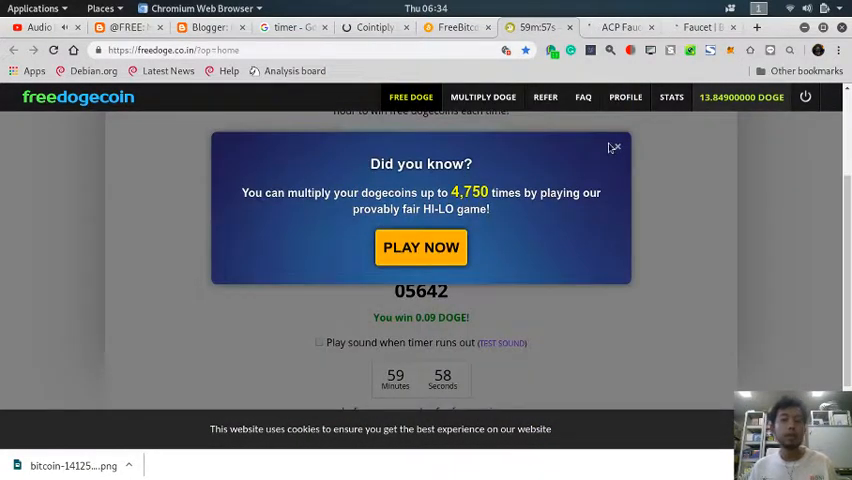
pyautogui.click(616, 148)
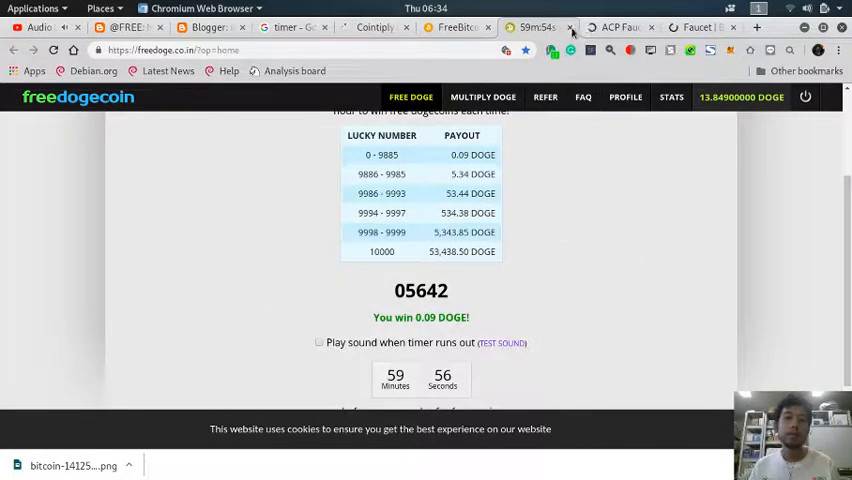
pyautogui.click(604, 28)
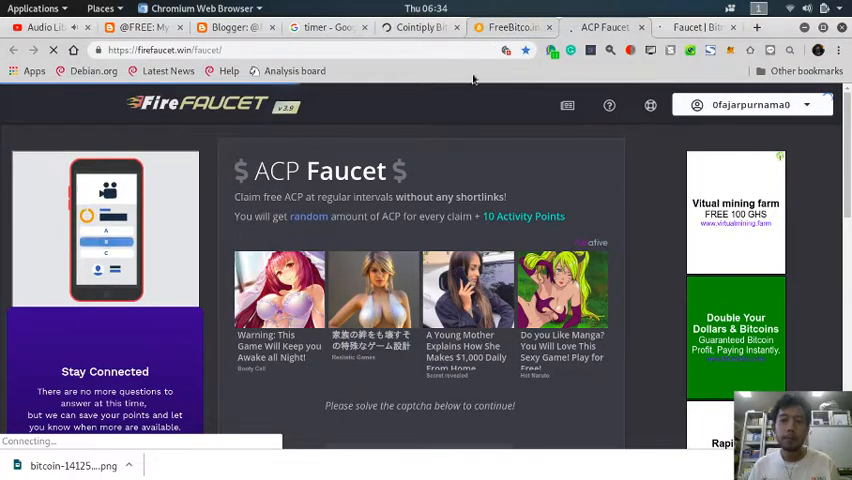
# Step: Answer the ACP faucet's text captcha with 'don' and close the FireFaucet tab
pyautogui.scroll(-3)
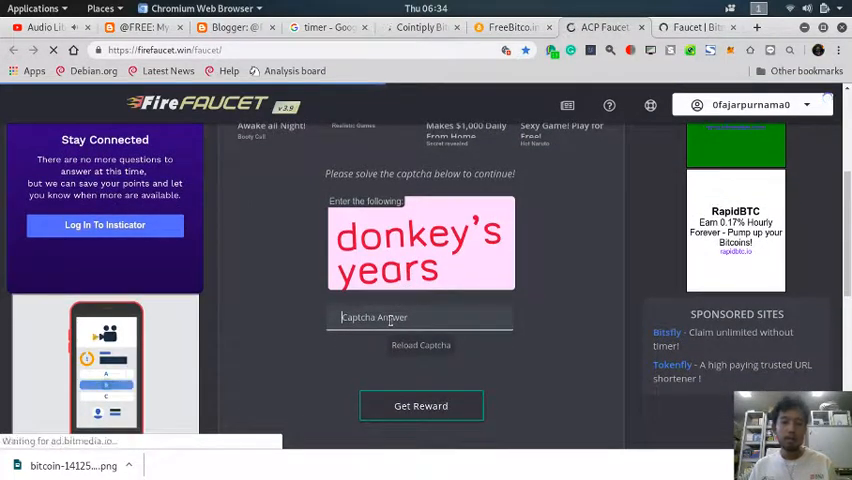
pyautogui.write("donkey's years")
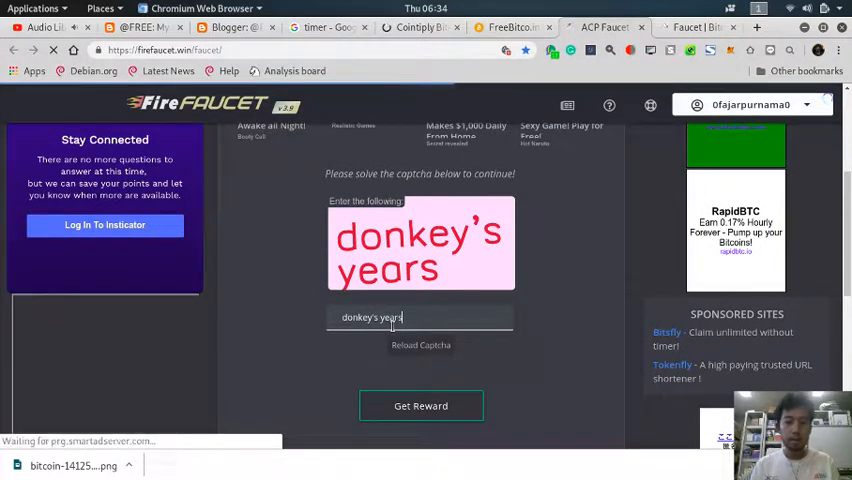
pyautogui.click(420, 404)
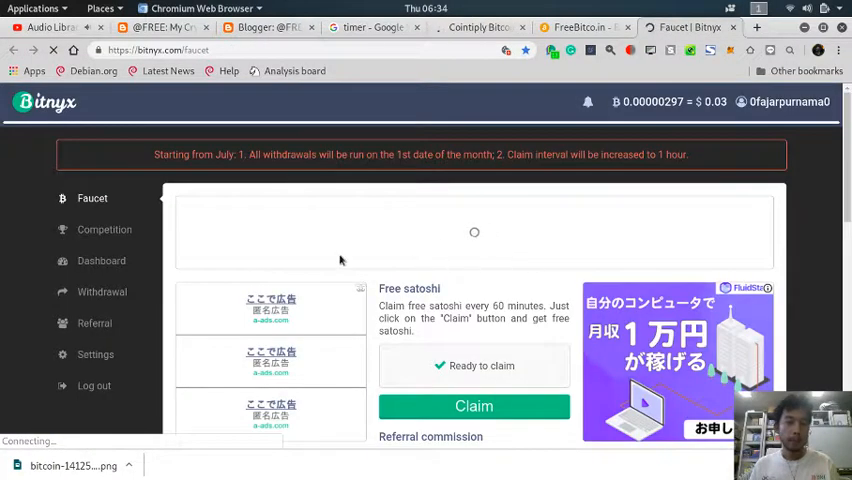
# Step: Review the ready Bitnyx satoshi faucet and close its tab for FreeBitco.in
pyautogui.scroll(-3)
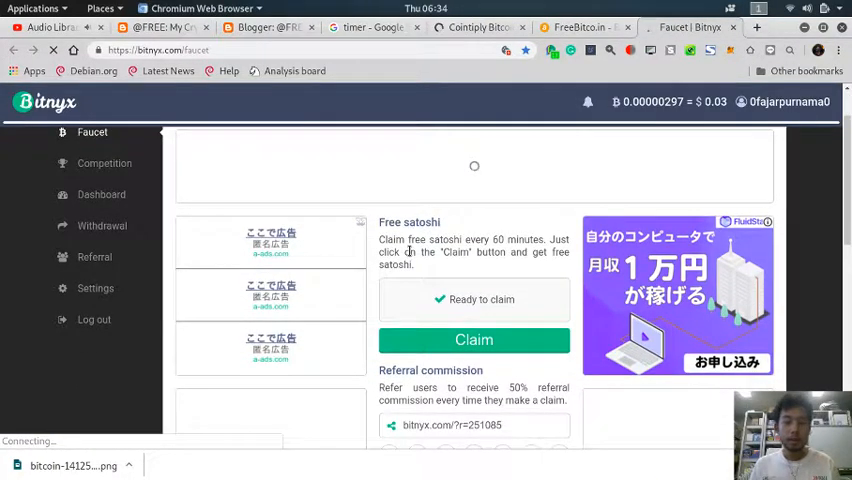
pyautogui.click(474, 340)
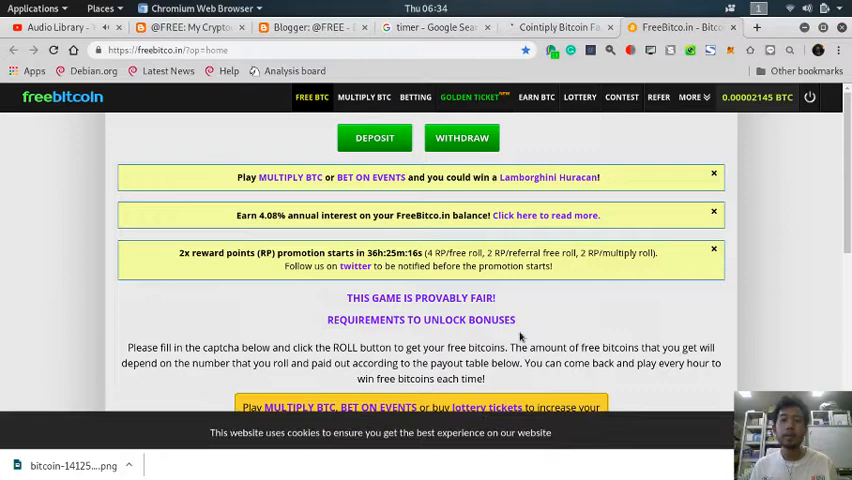
# Step: Pass FreeBitco.in's reCAPTCHA by selecting the stairs images and verifying
pyautogui.scroll(-3)
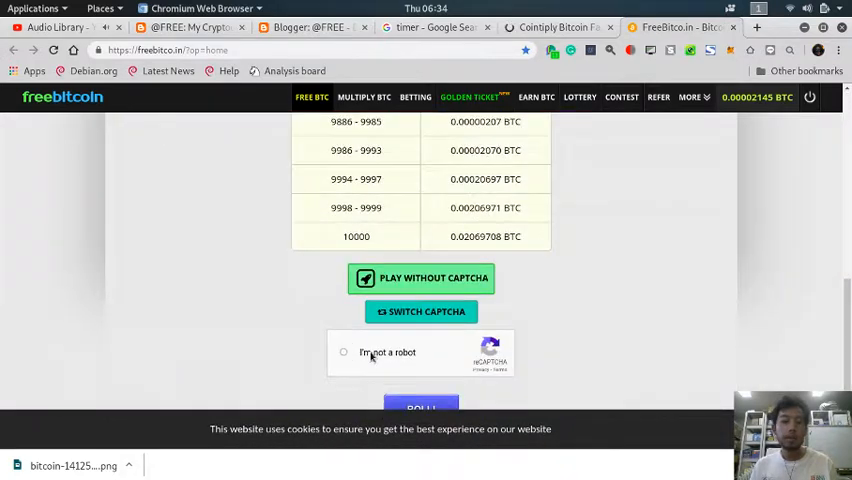
pyautogui.click(344, 352)
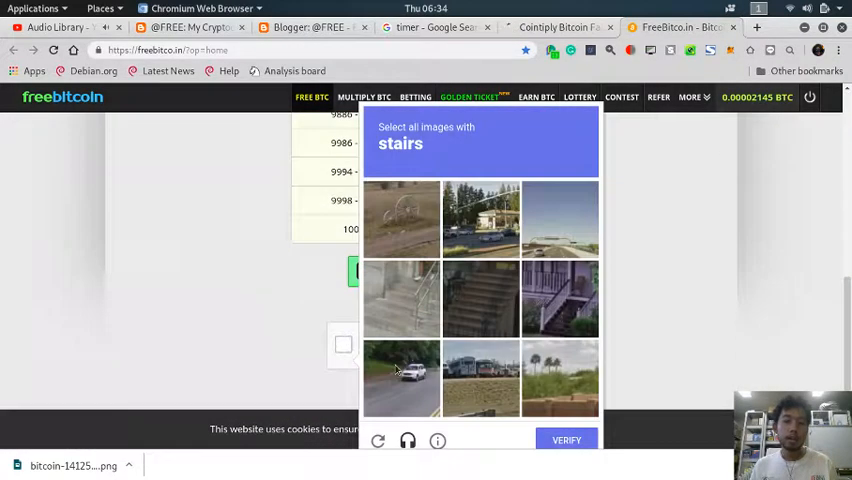
pyautogui.click(560, 298)
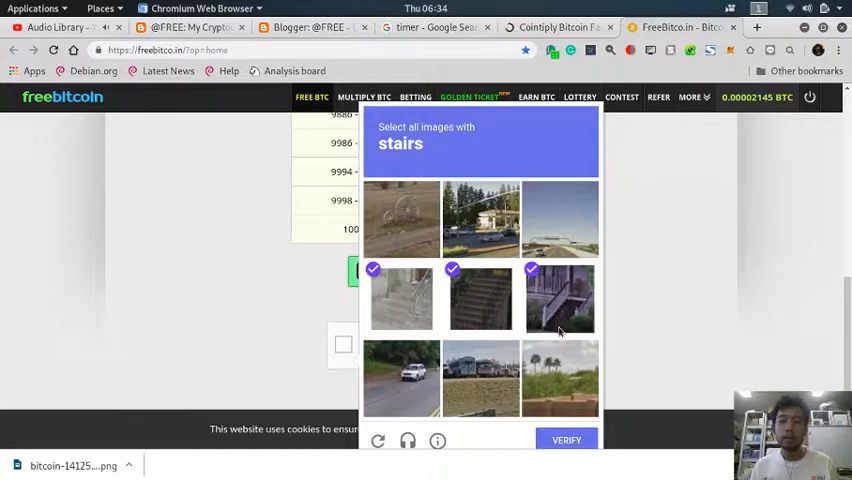
pyautogui.click(566, 440)
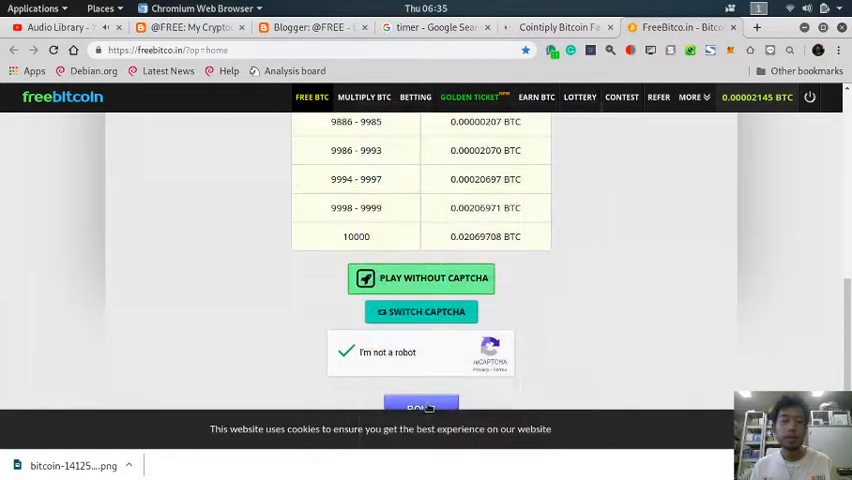
# Step: Roll the FreeBitco.in faucet for 00143 and close the tab
pyautogui.click(420, 404)
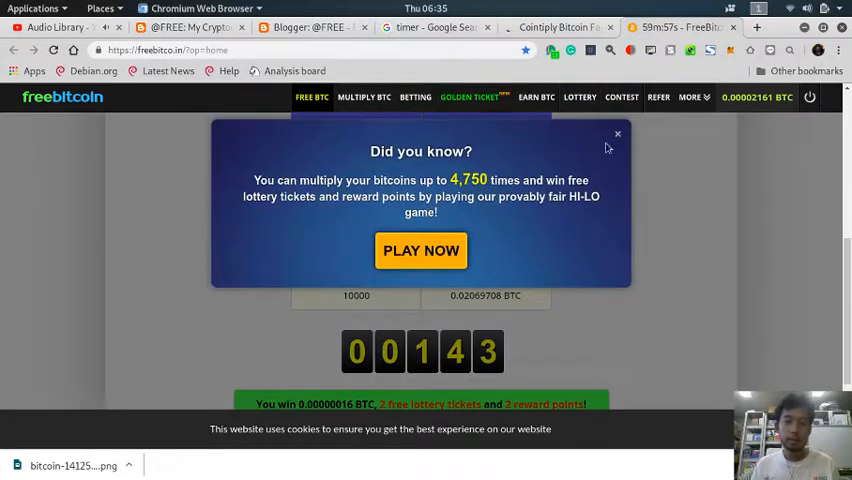
pyautogui.click(664, 28)
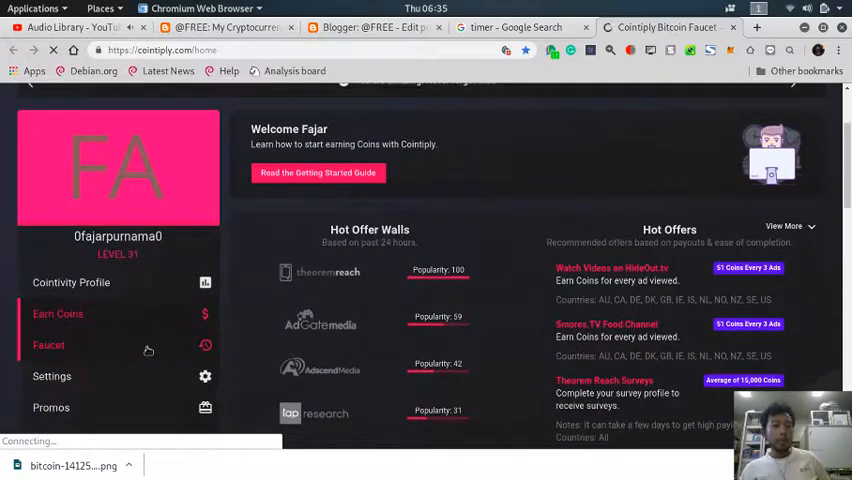
# Step: Answer the Cointiply faucet captcha and roll it, winning 22 coins
pyautogui.click(48, 344)
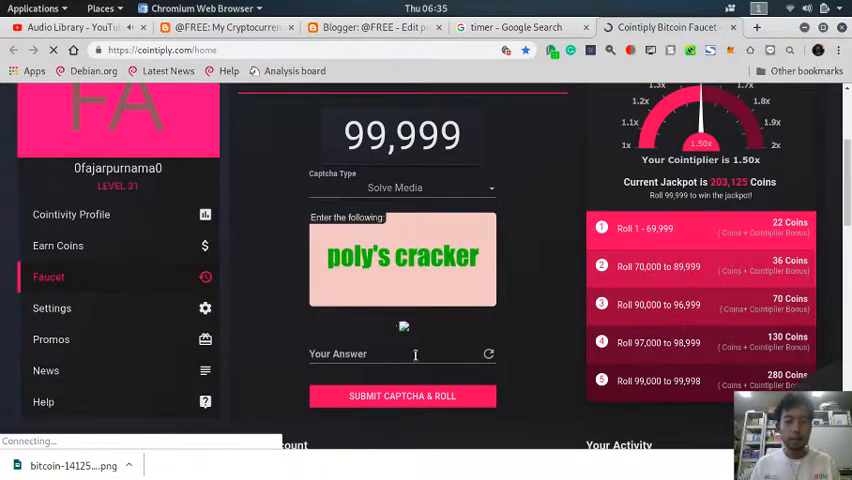
pyautogui.write('pl')
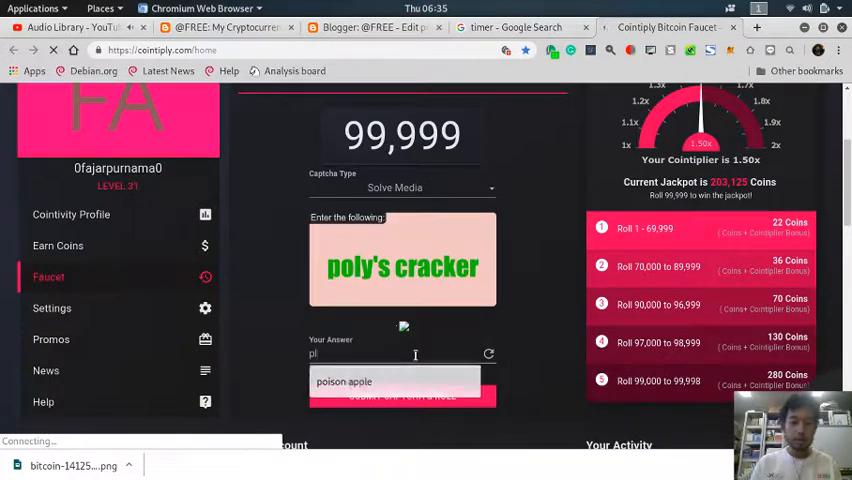
pyautogui.write("oly's cracker")
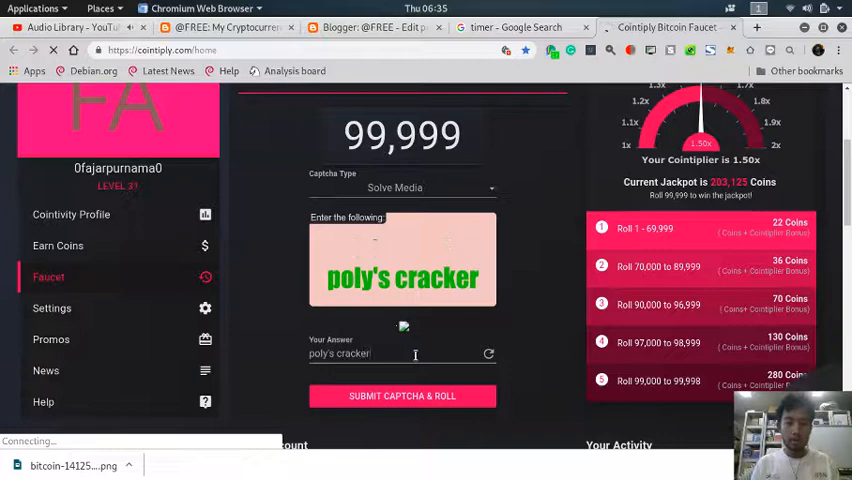
pyautogui.click(402, 396)
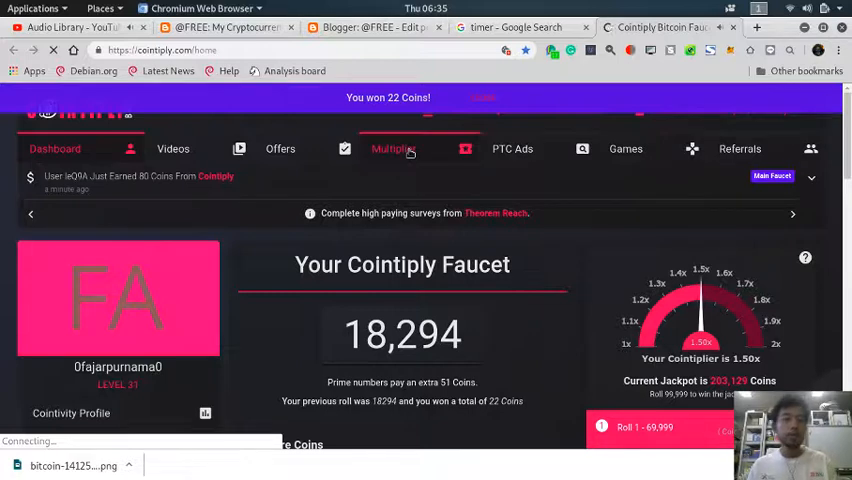
# Step: Head to the paid-to-click ads page
pyautogui.click(512, 148)
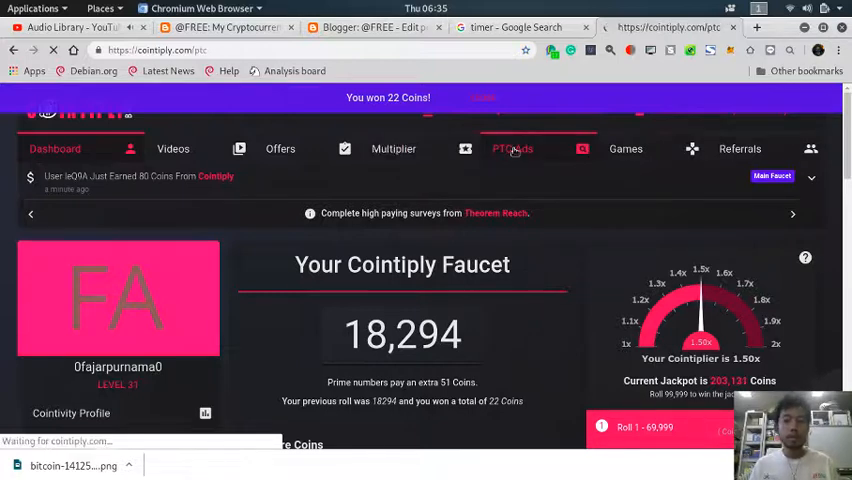
pyautogui.click(512, 148)
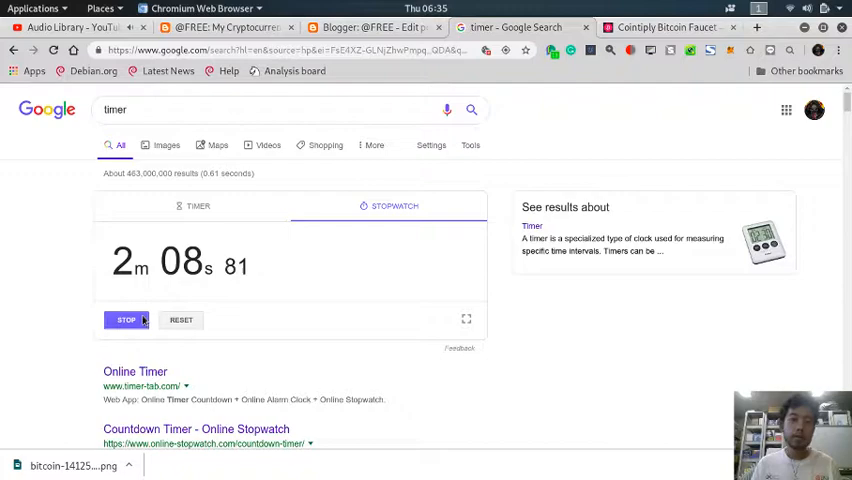
# Step: Stop the Google stopwatch at 2m 09s and return to the published faucet-list post
pyautogui.click(126, 320)
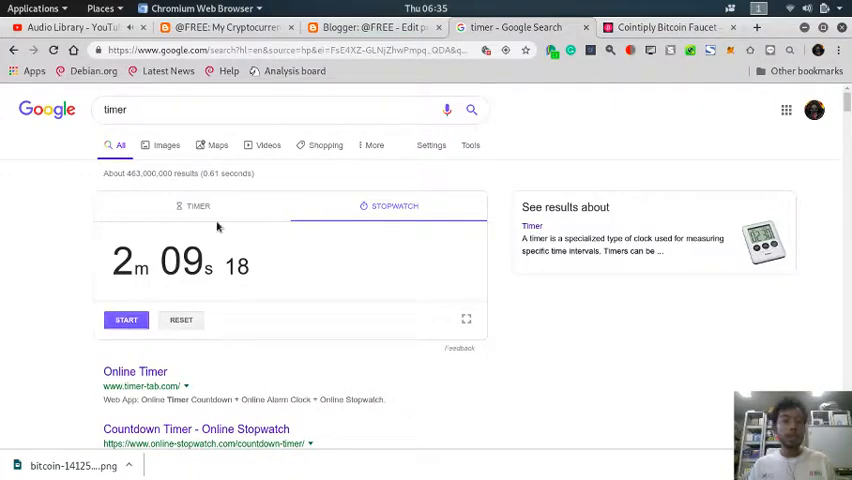
pyautogui.click(376, 28)
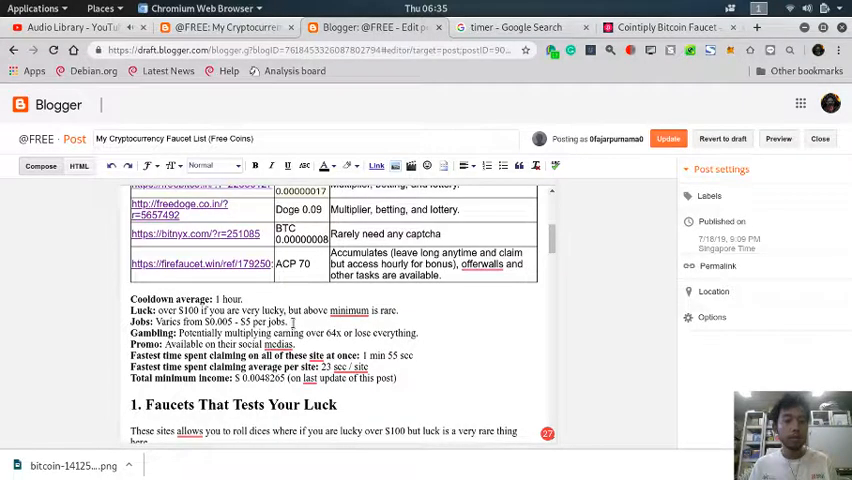
pyautogui.click(224, 28)
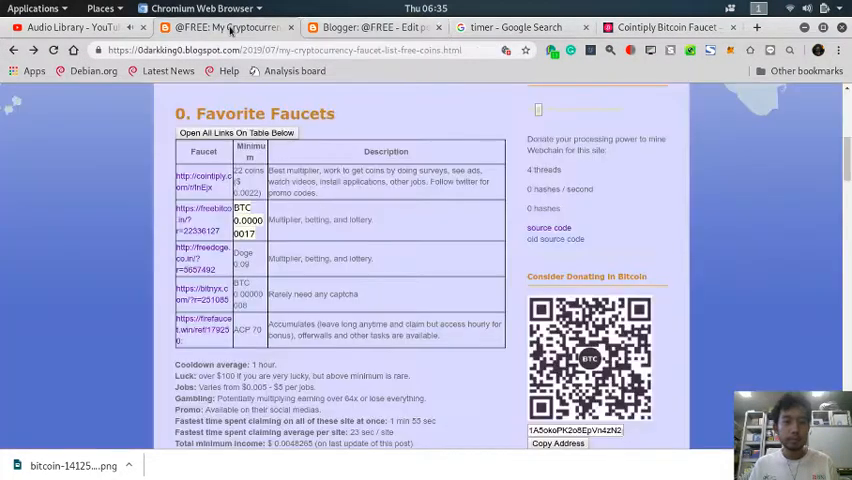
pyautogui.scroll(-3)
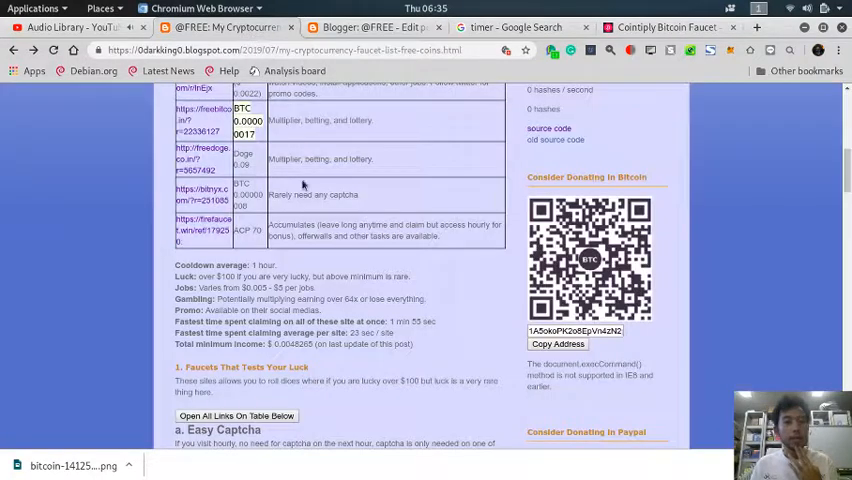
pyautogui.scroll(3)
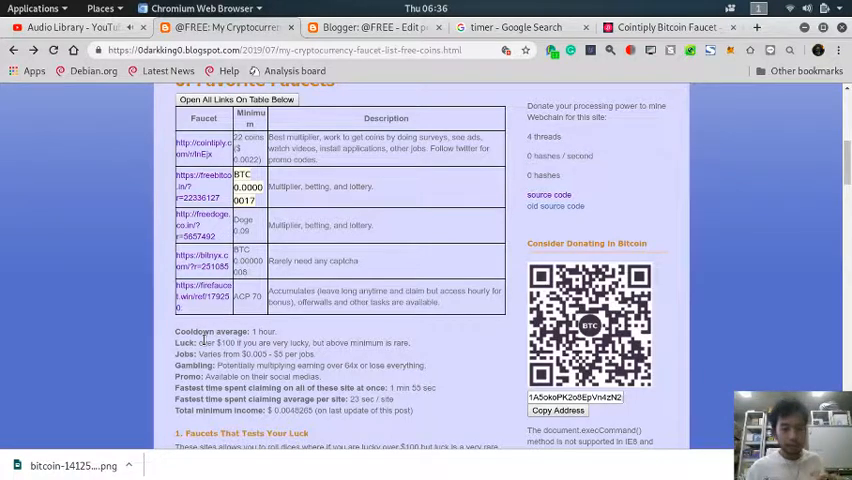
pyautogui.moveTo(398, 332)
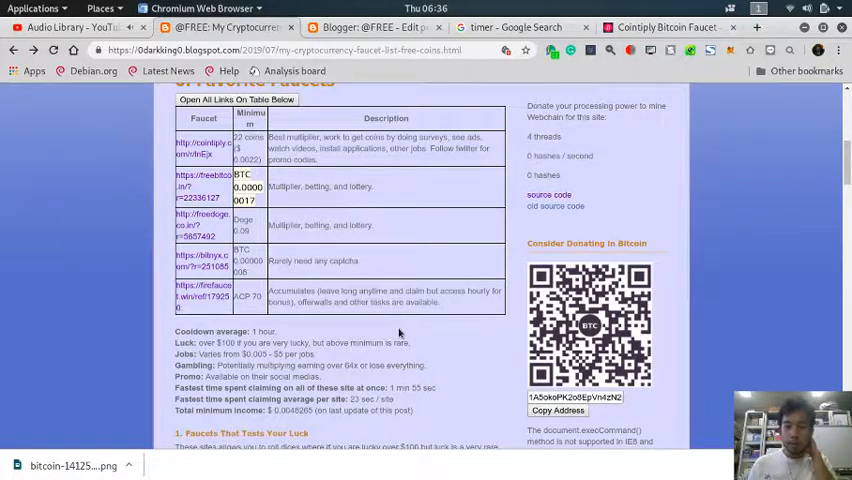
pyautogui.moveTo(380, 340)
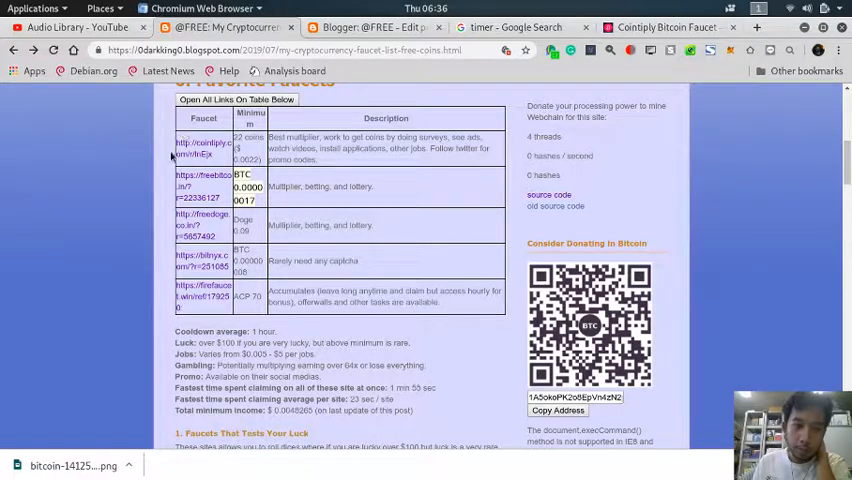
pyautogui.moveTo(164, 304)
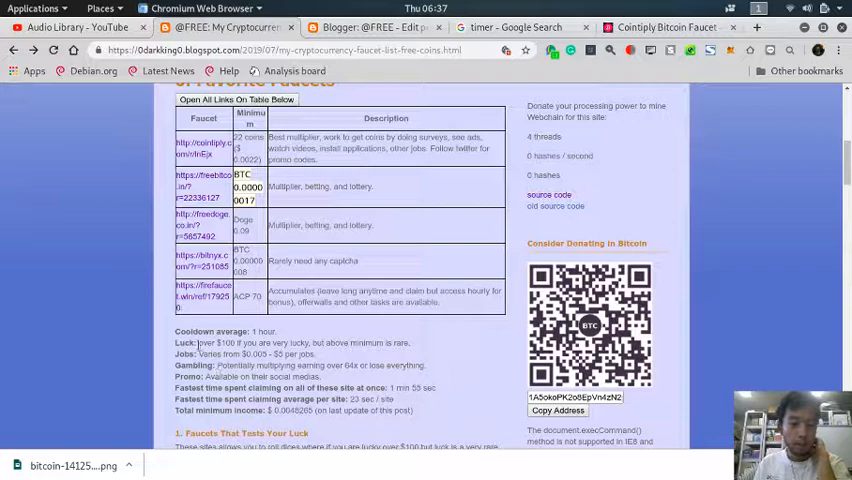
pyautogui.scroll(-3)
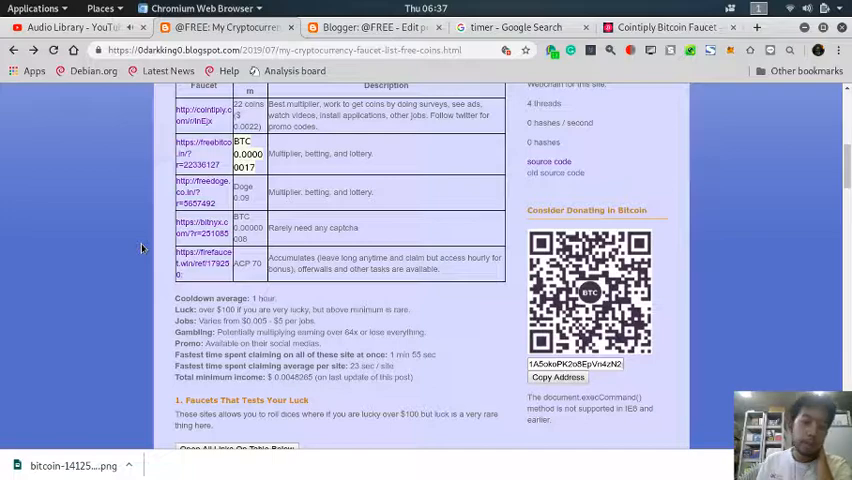
pyautogui.scroll(-3)
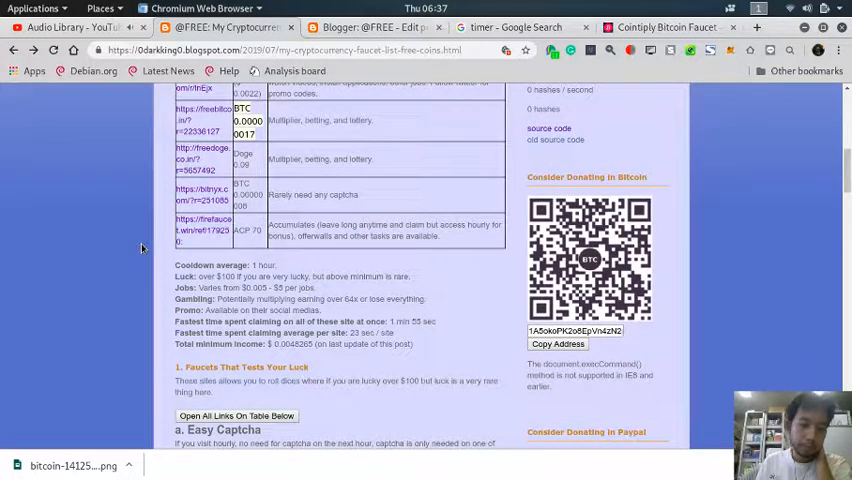
pyautogui.scroll(-3)
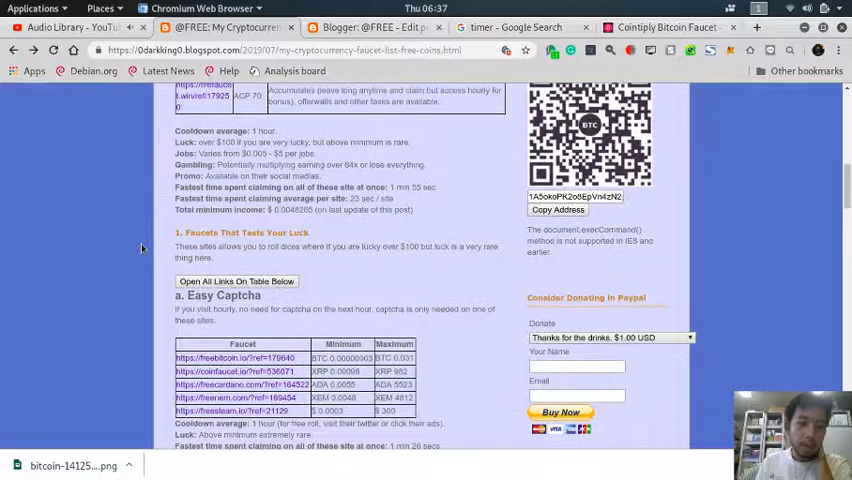
pyautogui.scroll(-3)
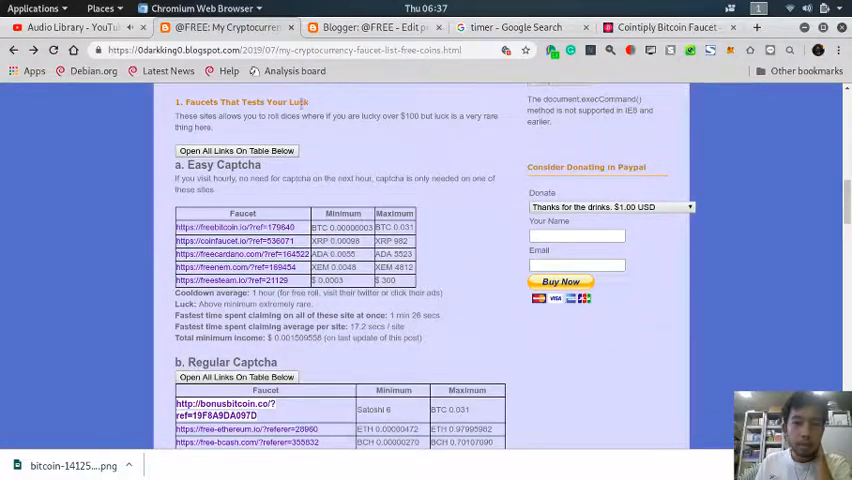
pyautogui.scroll(-3)
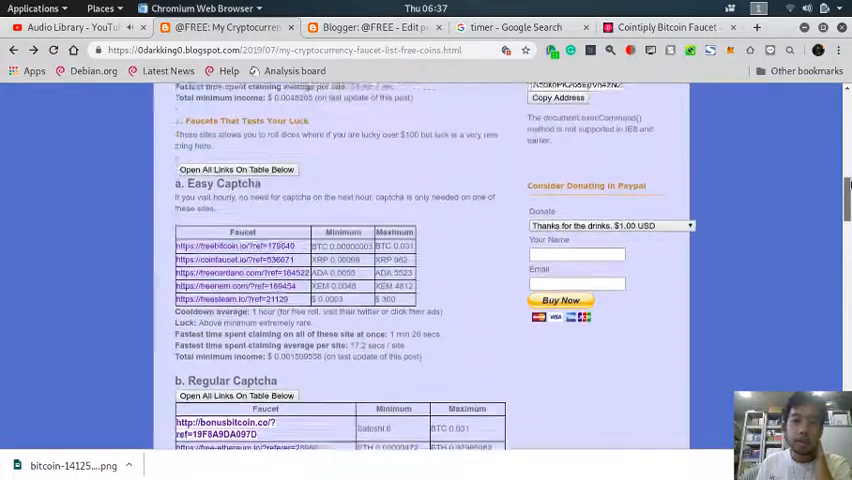
pyautogui.scroll(-3)
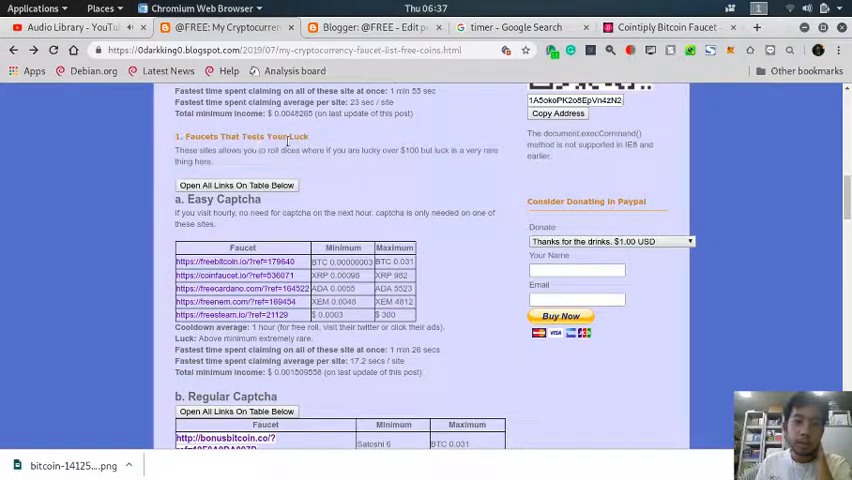
pyautogui.scroll(-3)
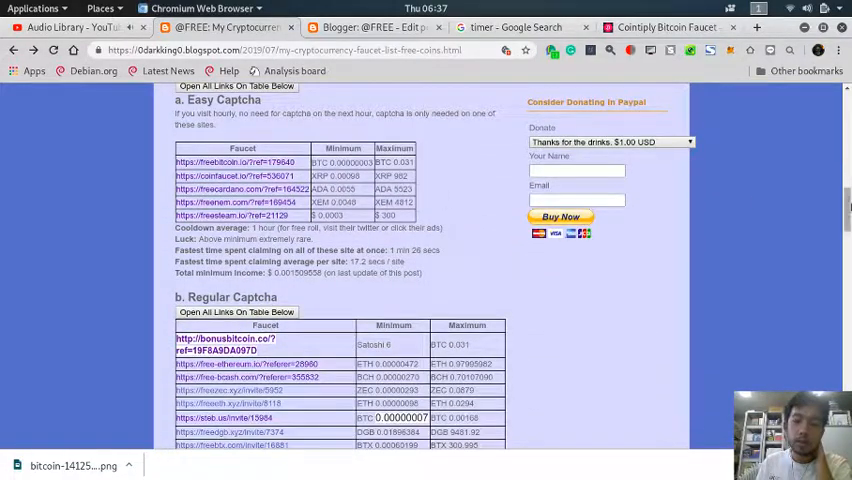
pyautogui.scroll(-3)
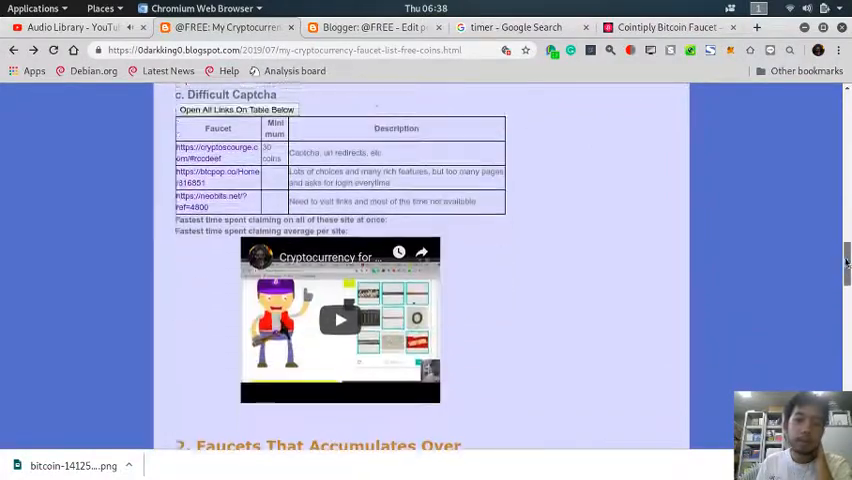
pyautogui.scroll(-3)
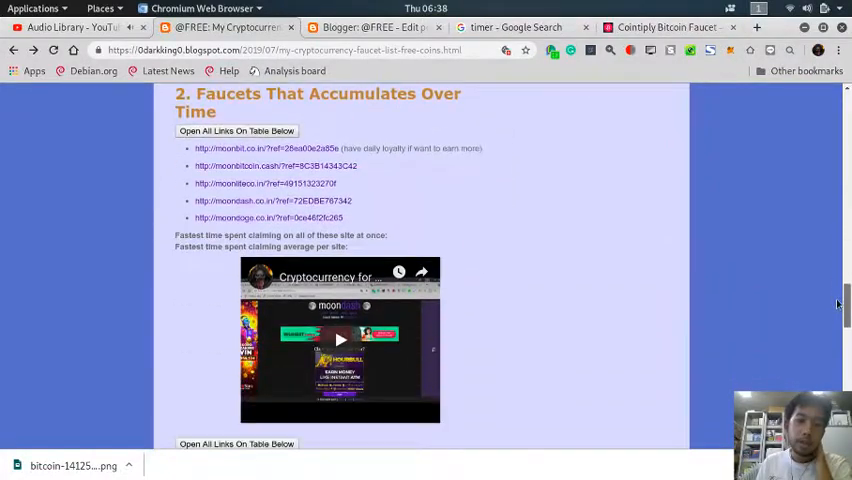
pyautogui.scroll(-3)
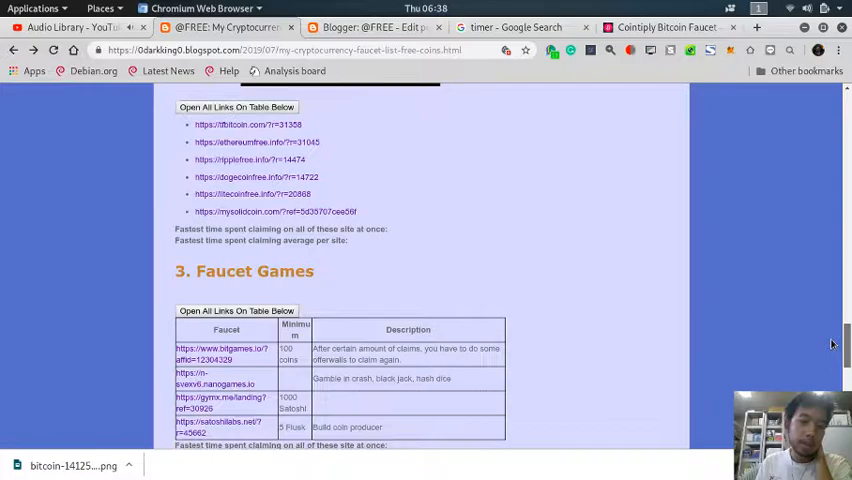
pyautogui.scroll(-3)
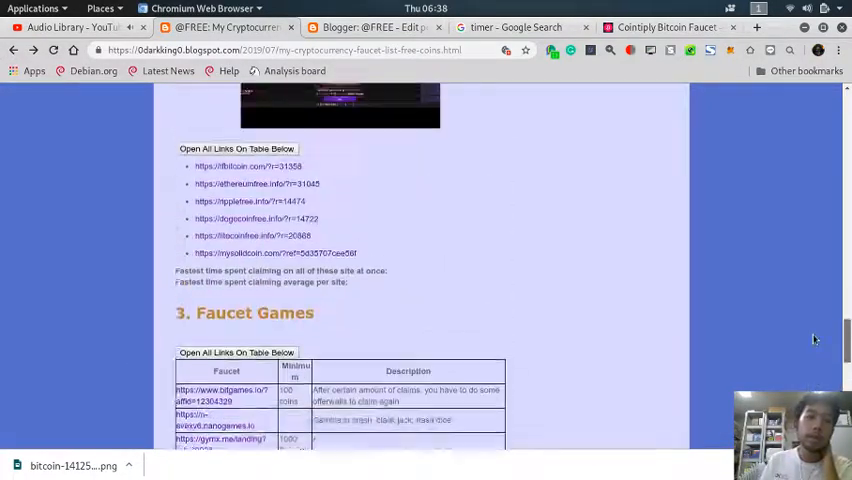
pyautogui.scroll(3)
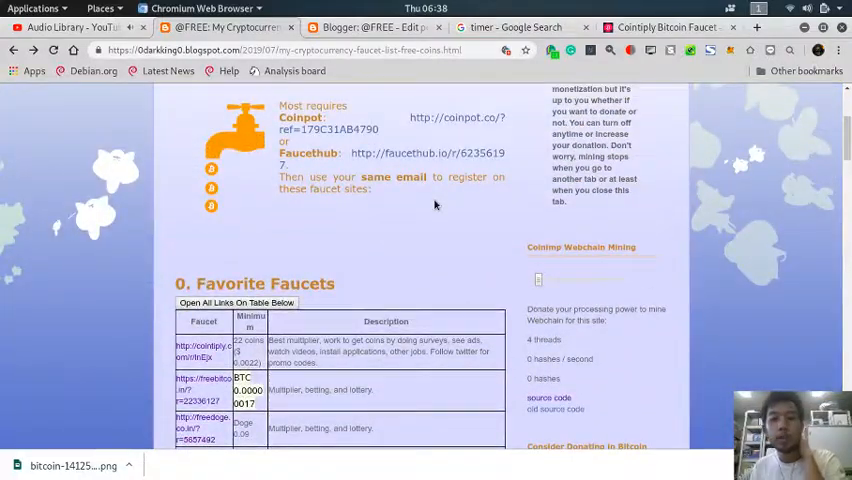
pyautogui.scroll(-3)
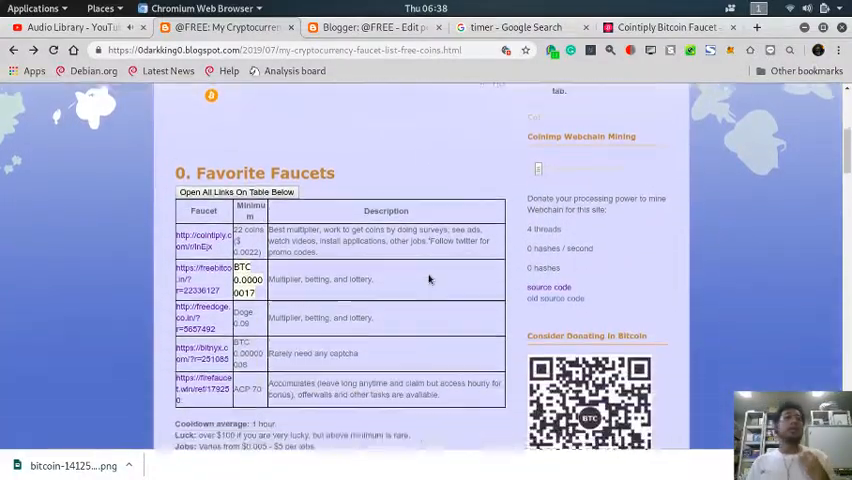
pyautogui.scroll(-3)
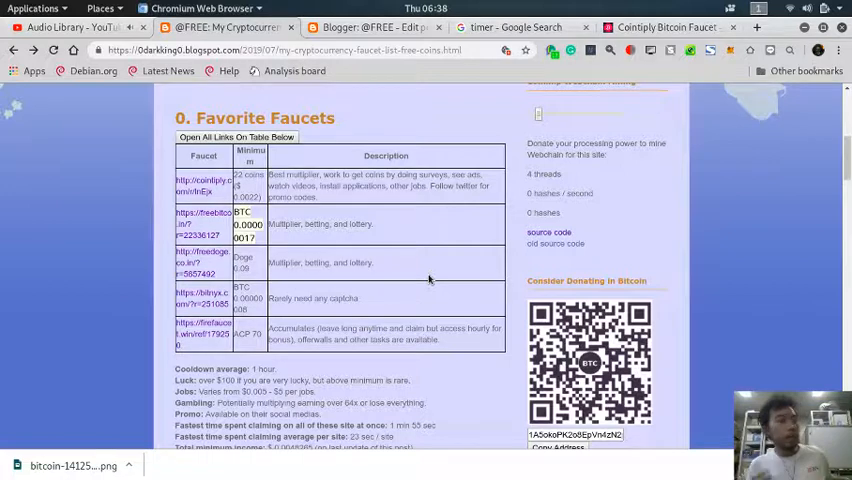
pyautogui.scroll(-3)
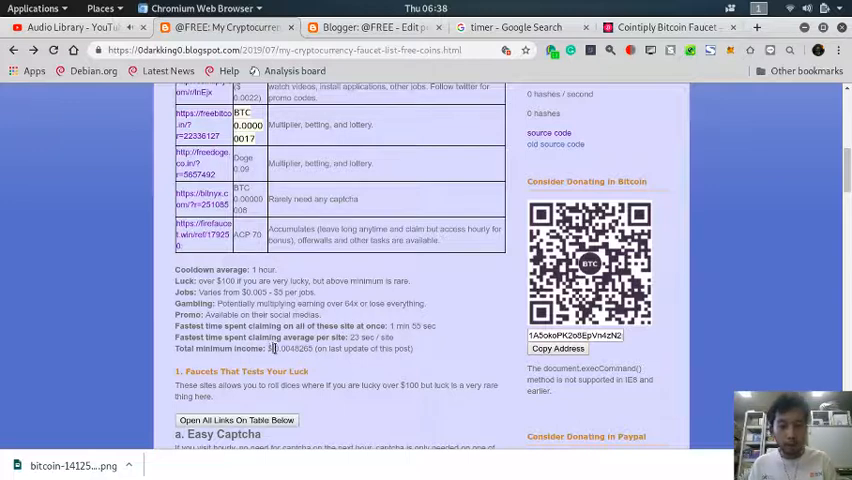
pyautogui.doubleClick(290, 348)
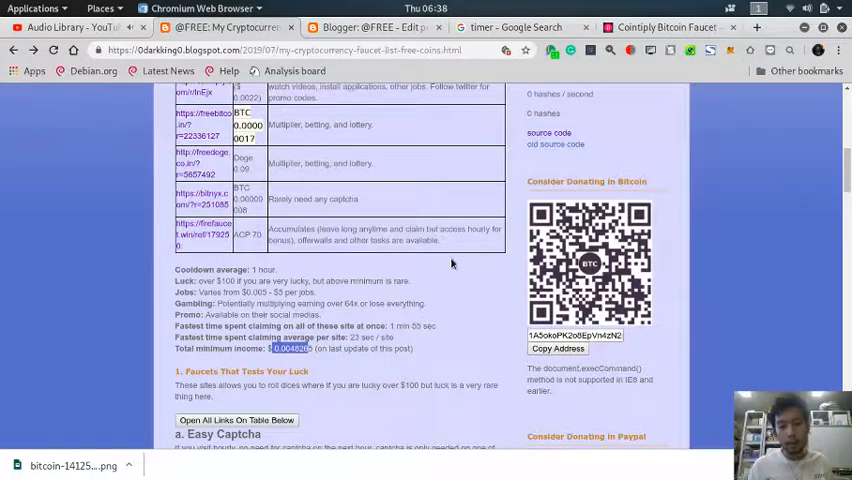
pyautogui.moveTo(436, 332)
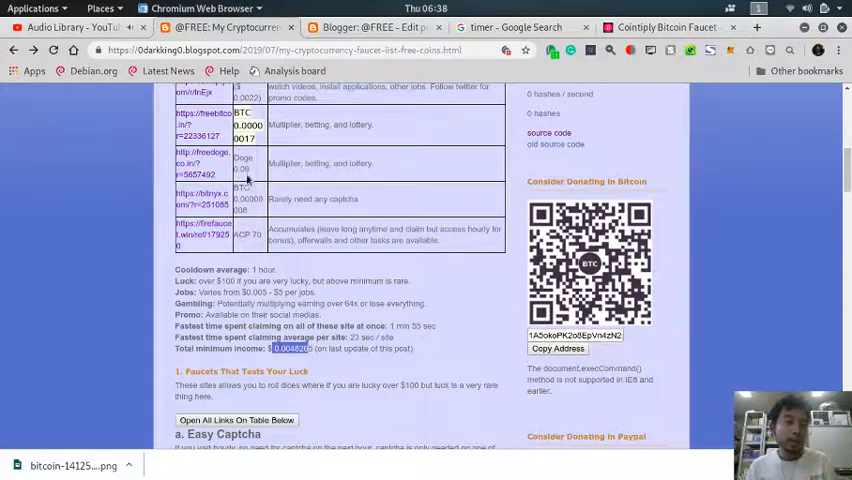
pyautogui.scroll(-3)
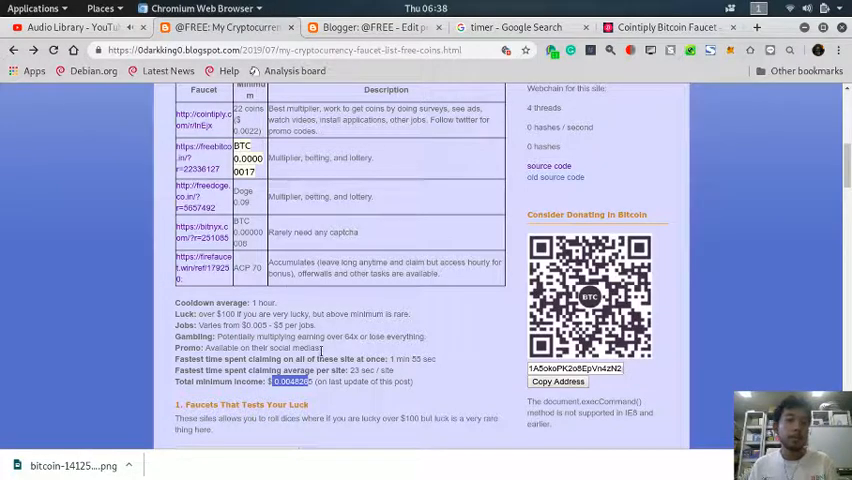